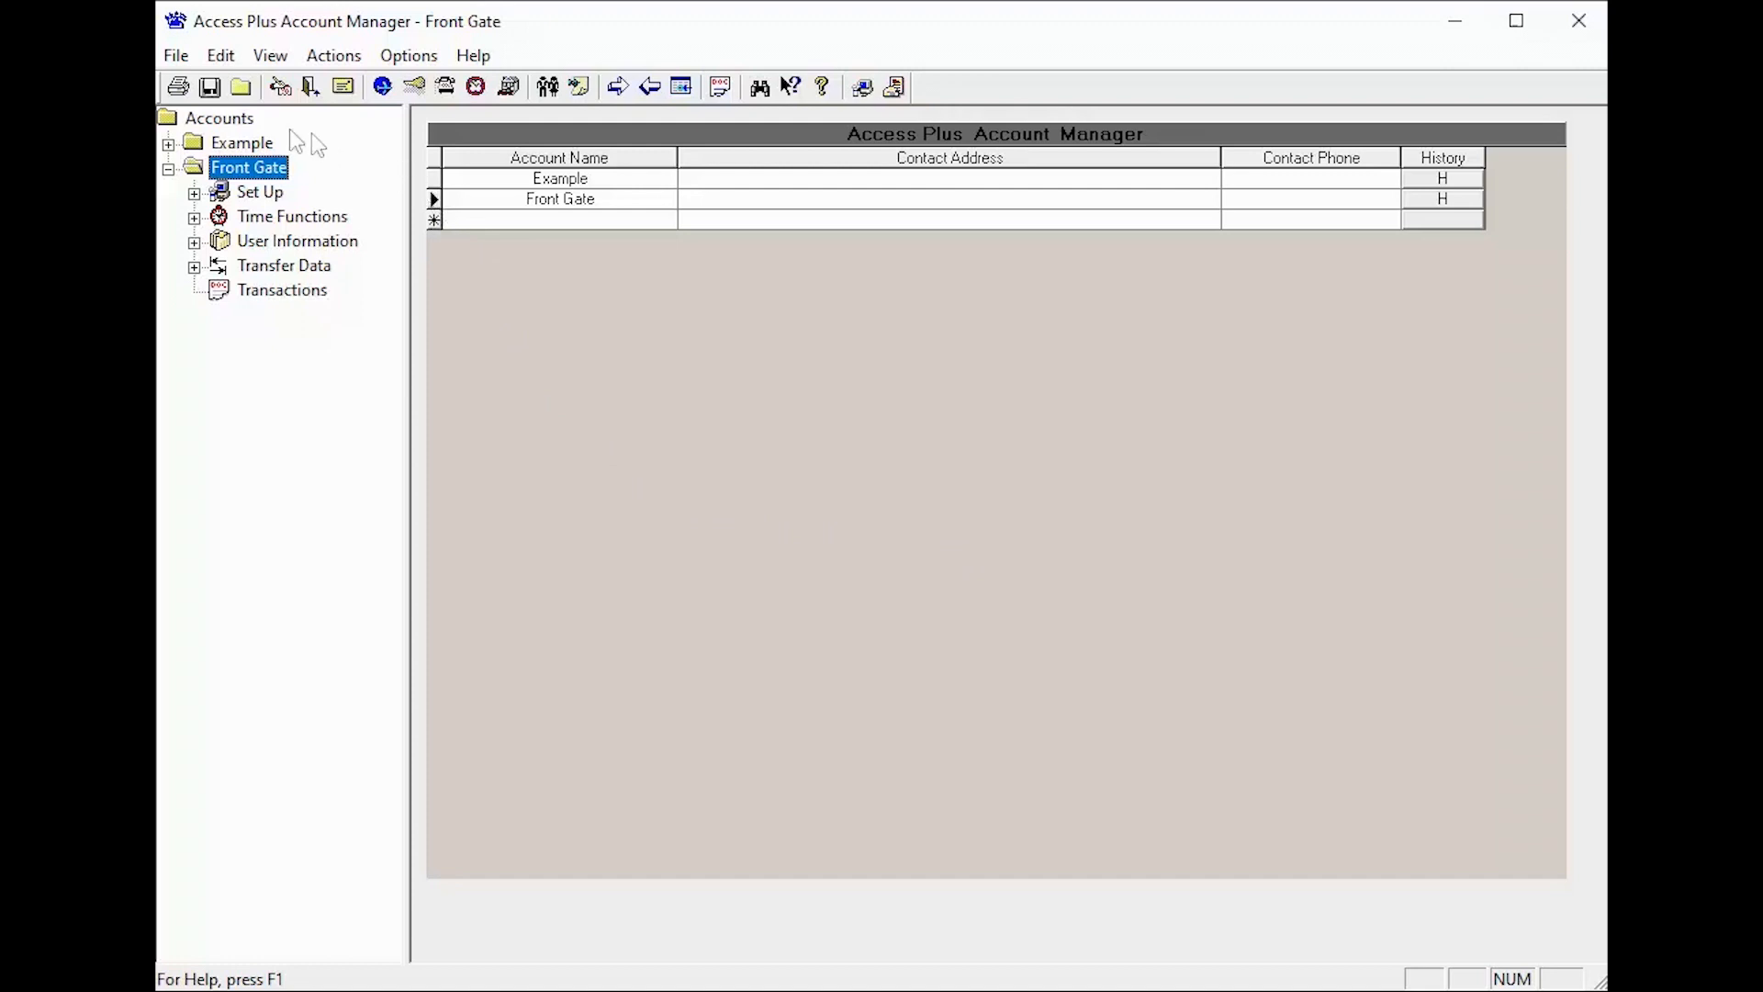
{"action": "mouse_move", "coordinate": [546, 44]}
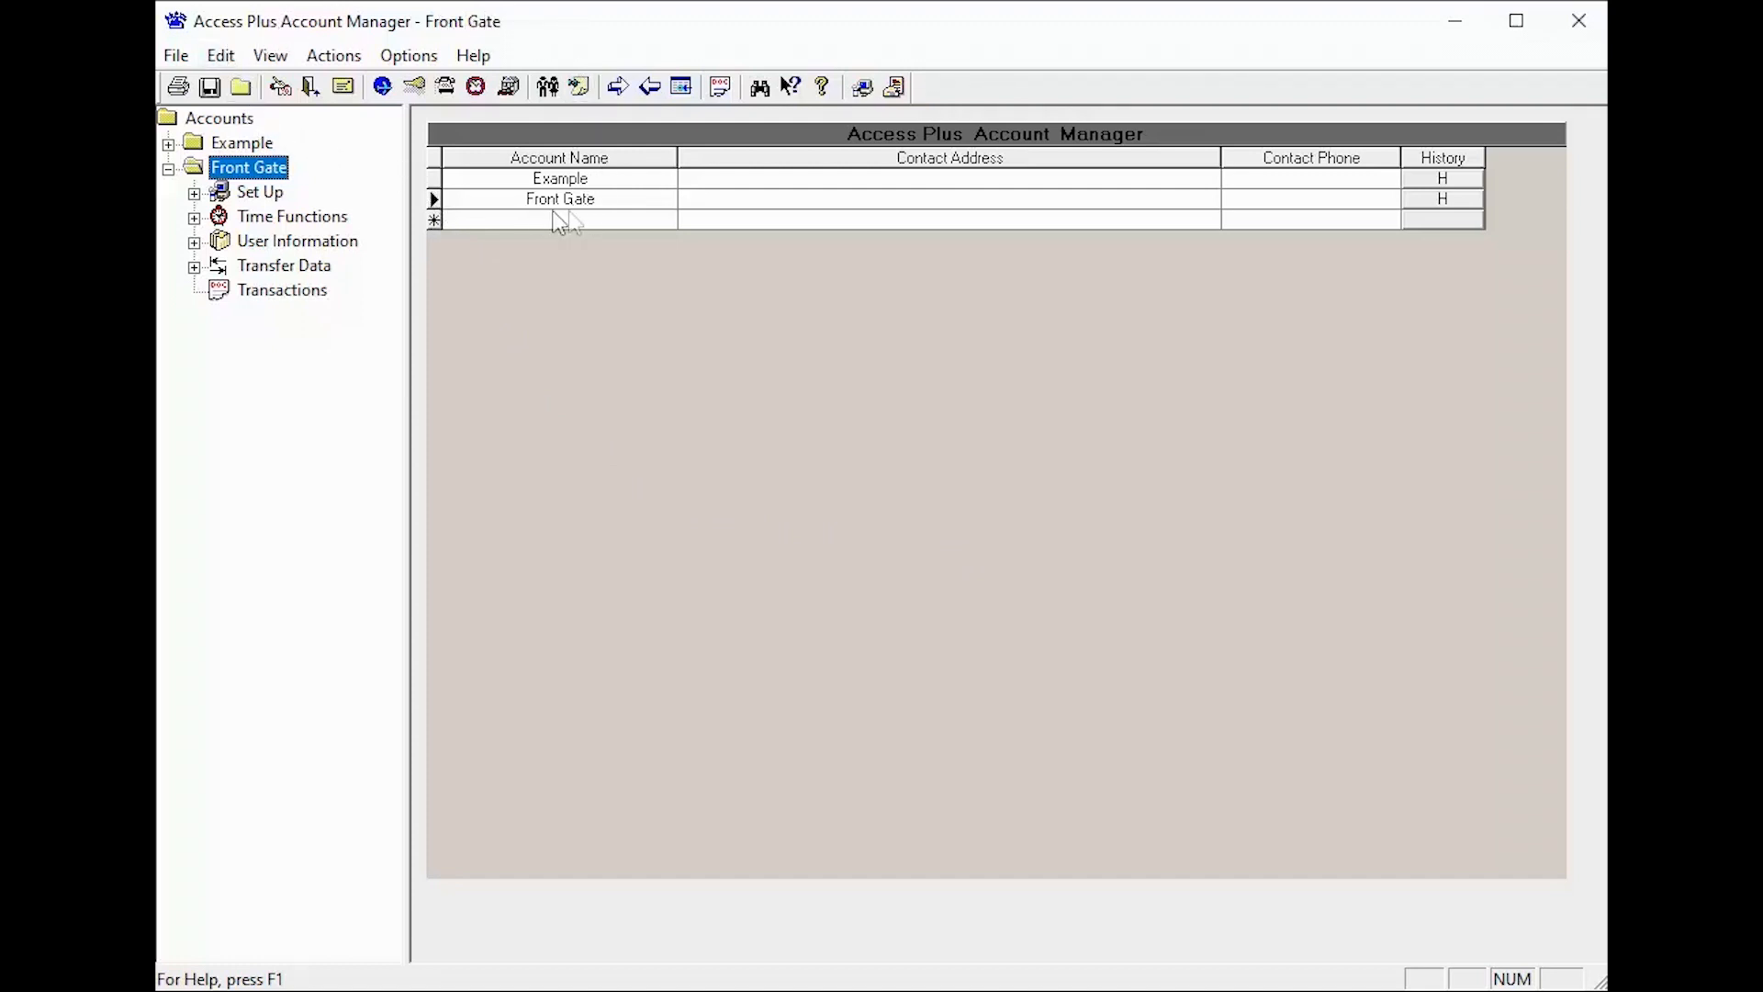
{"action": "mouse_move", "coordinate": [483, 238]}
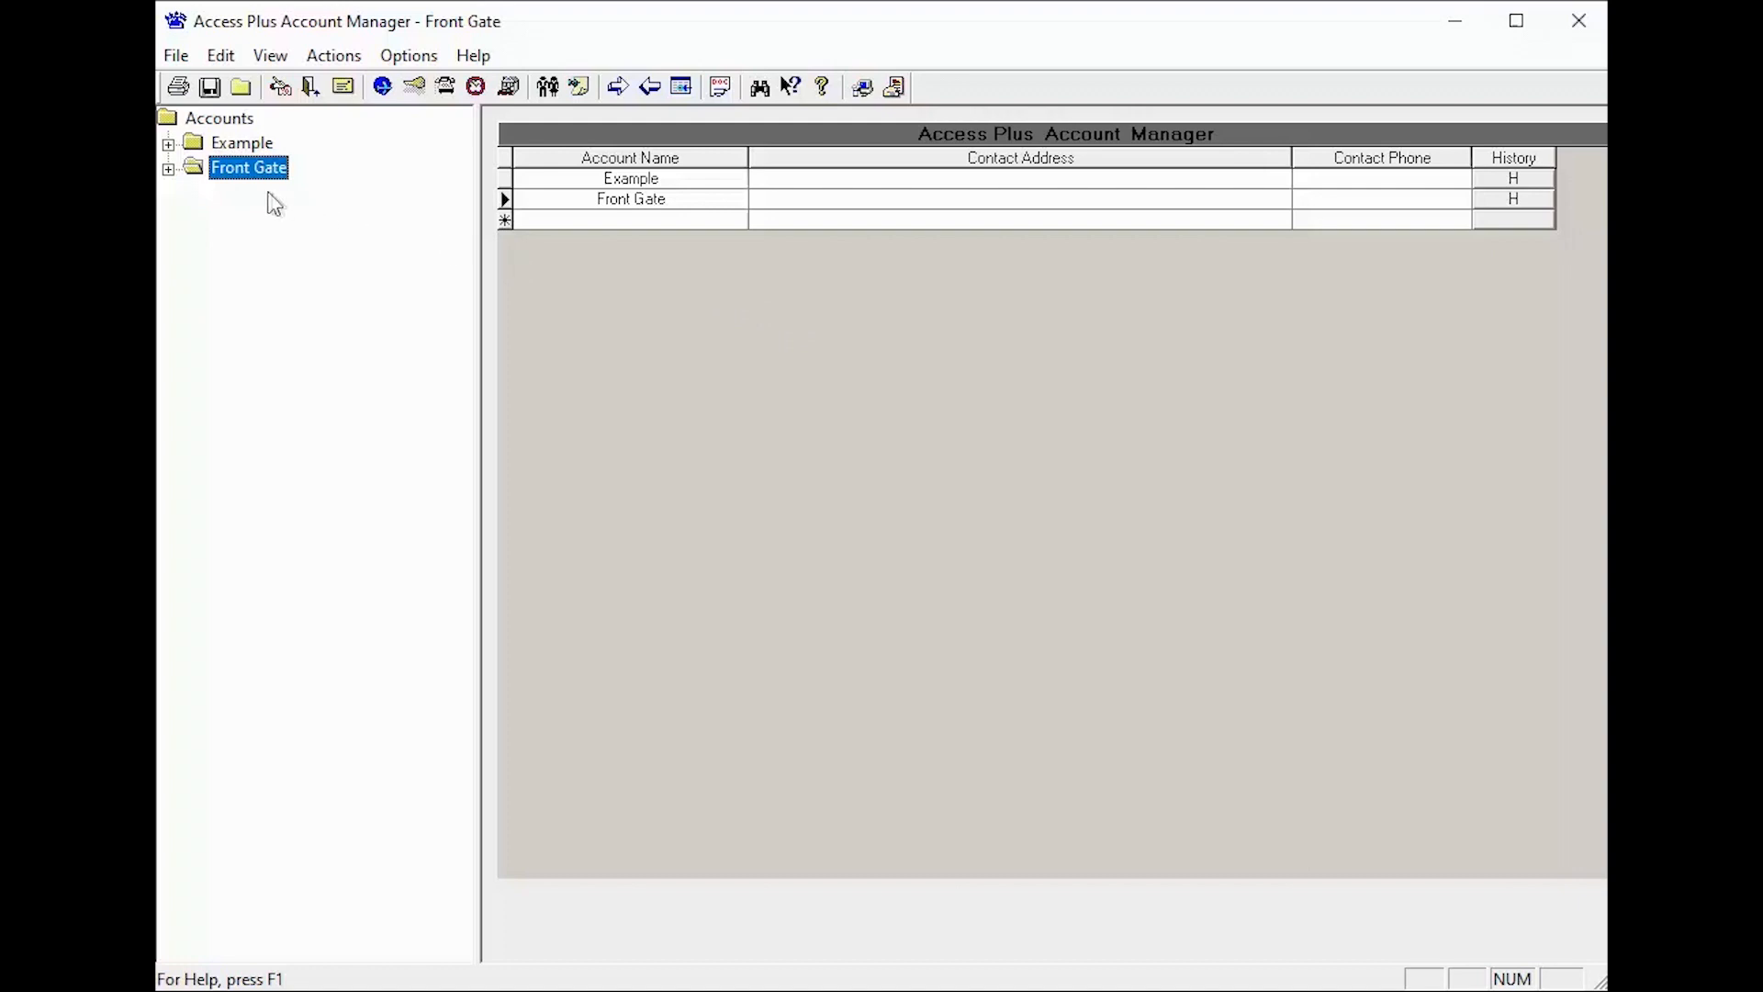
{"action": "mouse_move", "coordinate": [206, 196]}
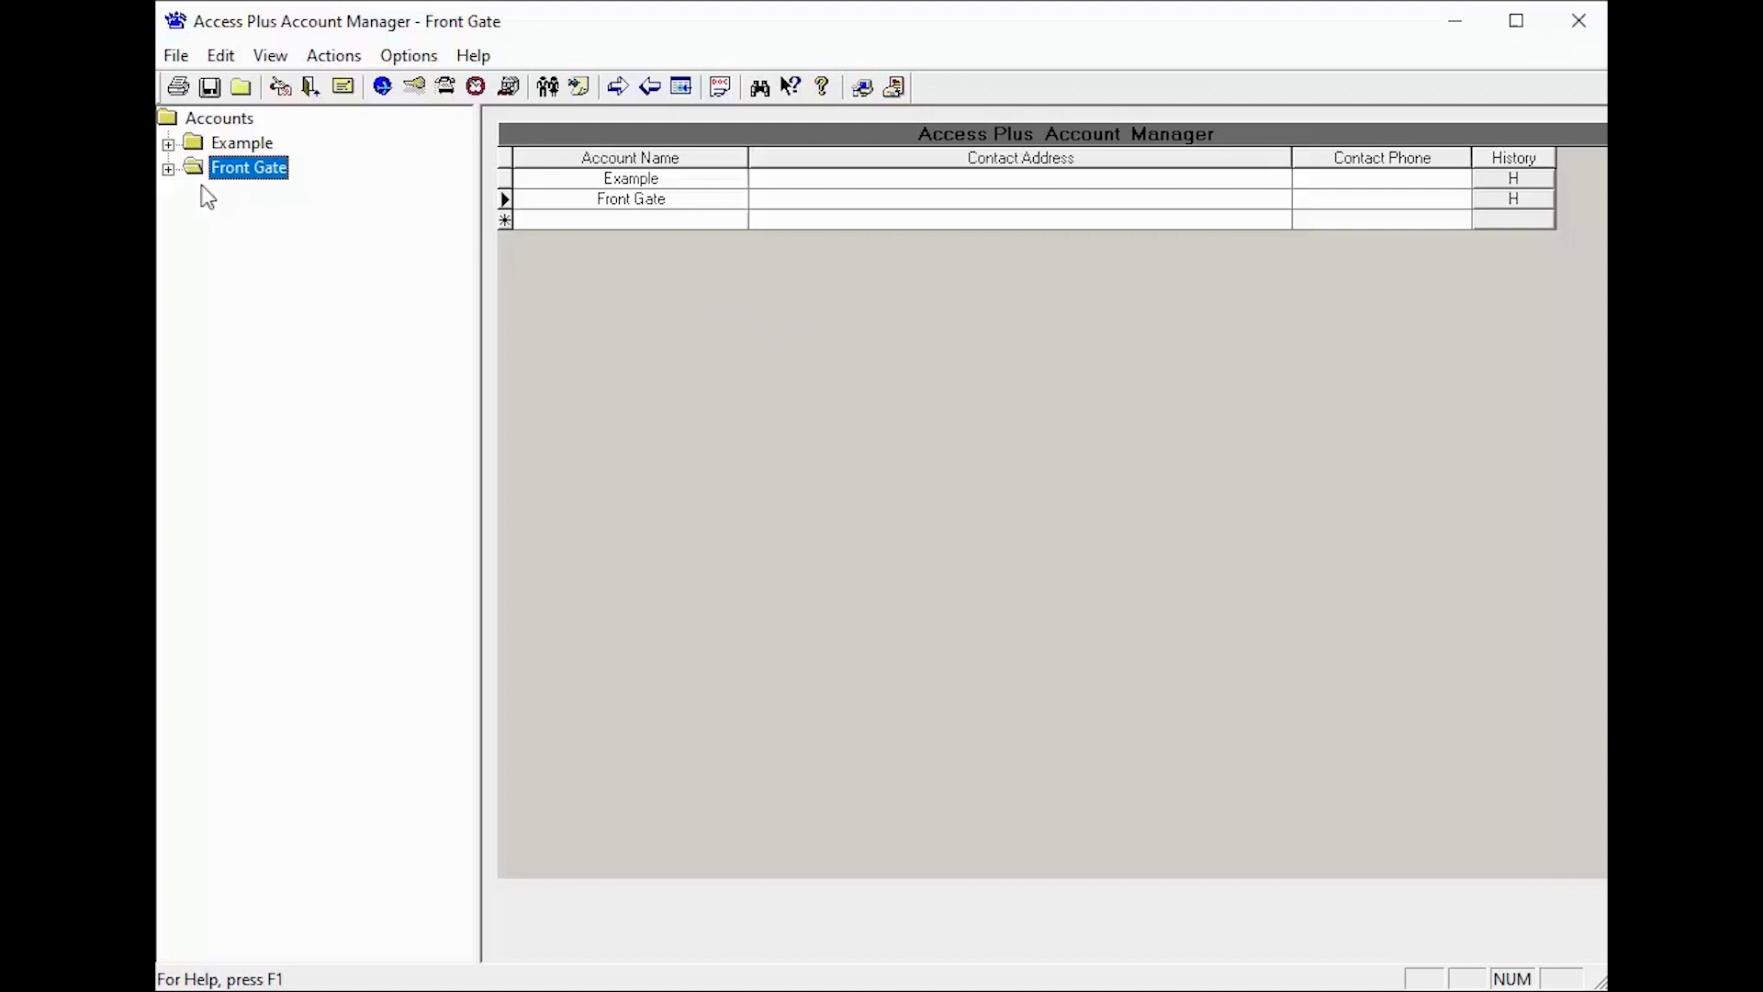
- Expand the Front Gate account and its Time Functions to list schedules and call forward items
{"action": "left_click", "coordinate": [167, 167]}
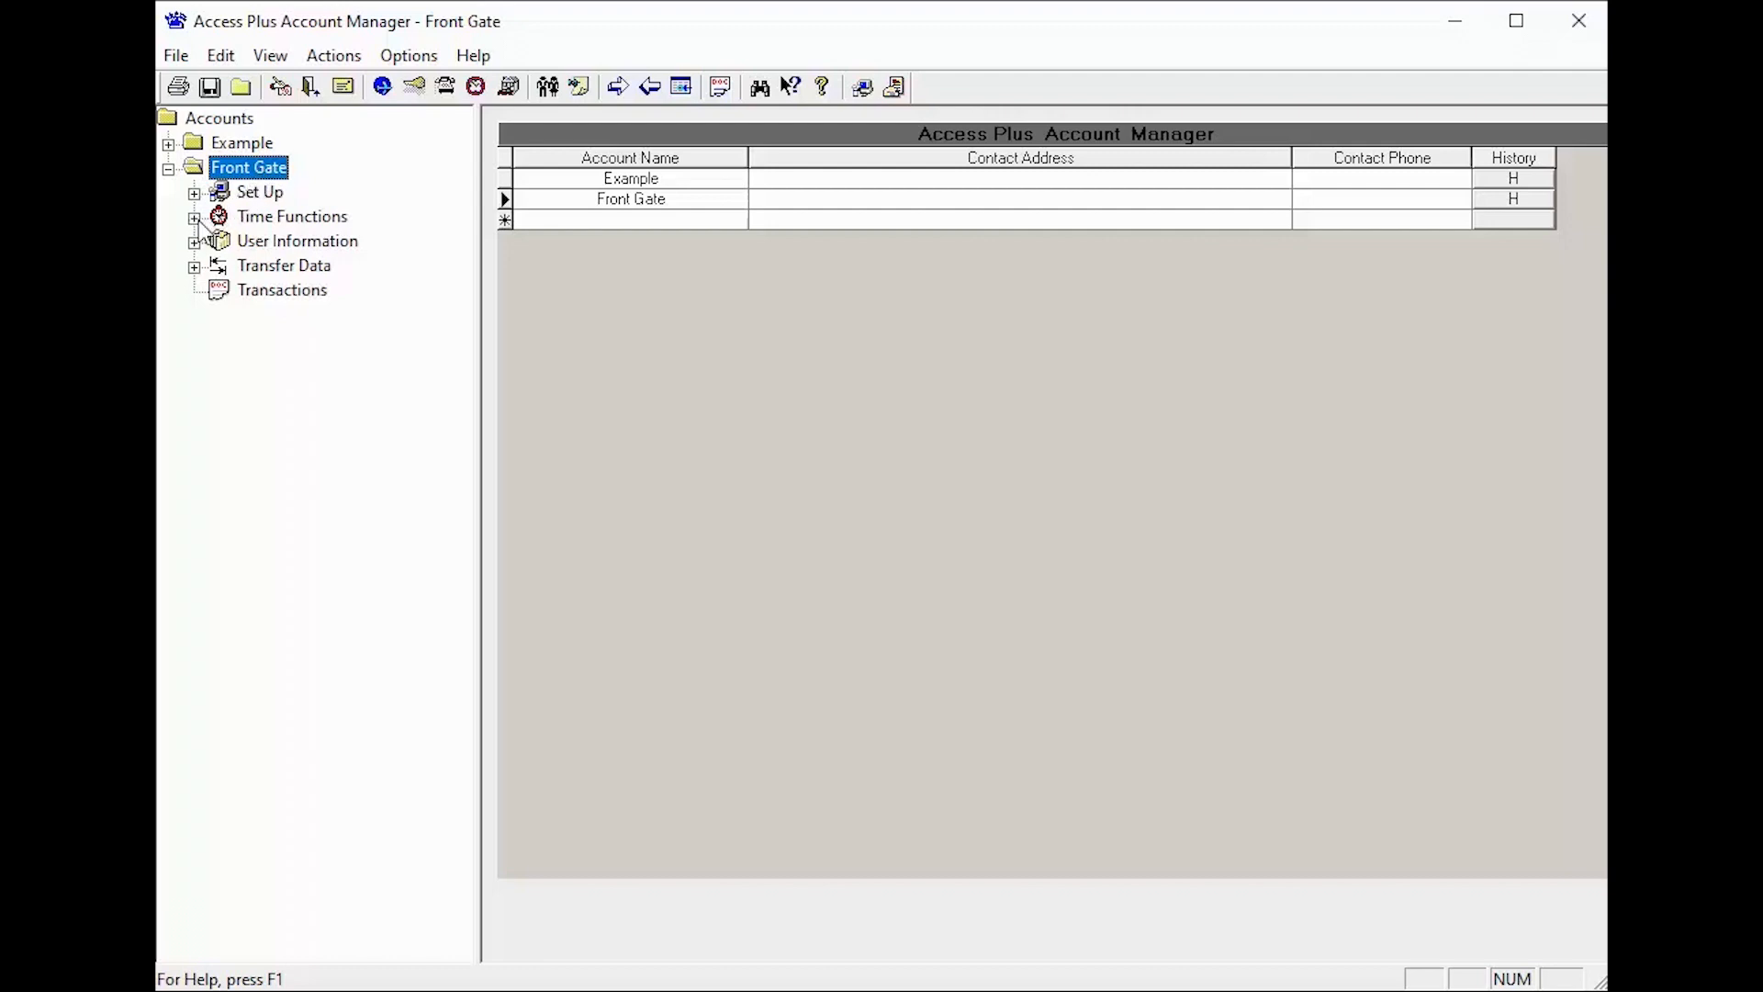
{"action": "left_click", "coordinate": [195, 217]}
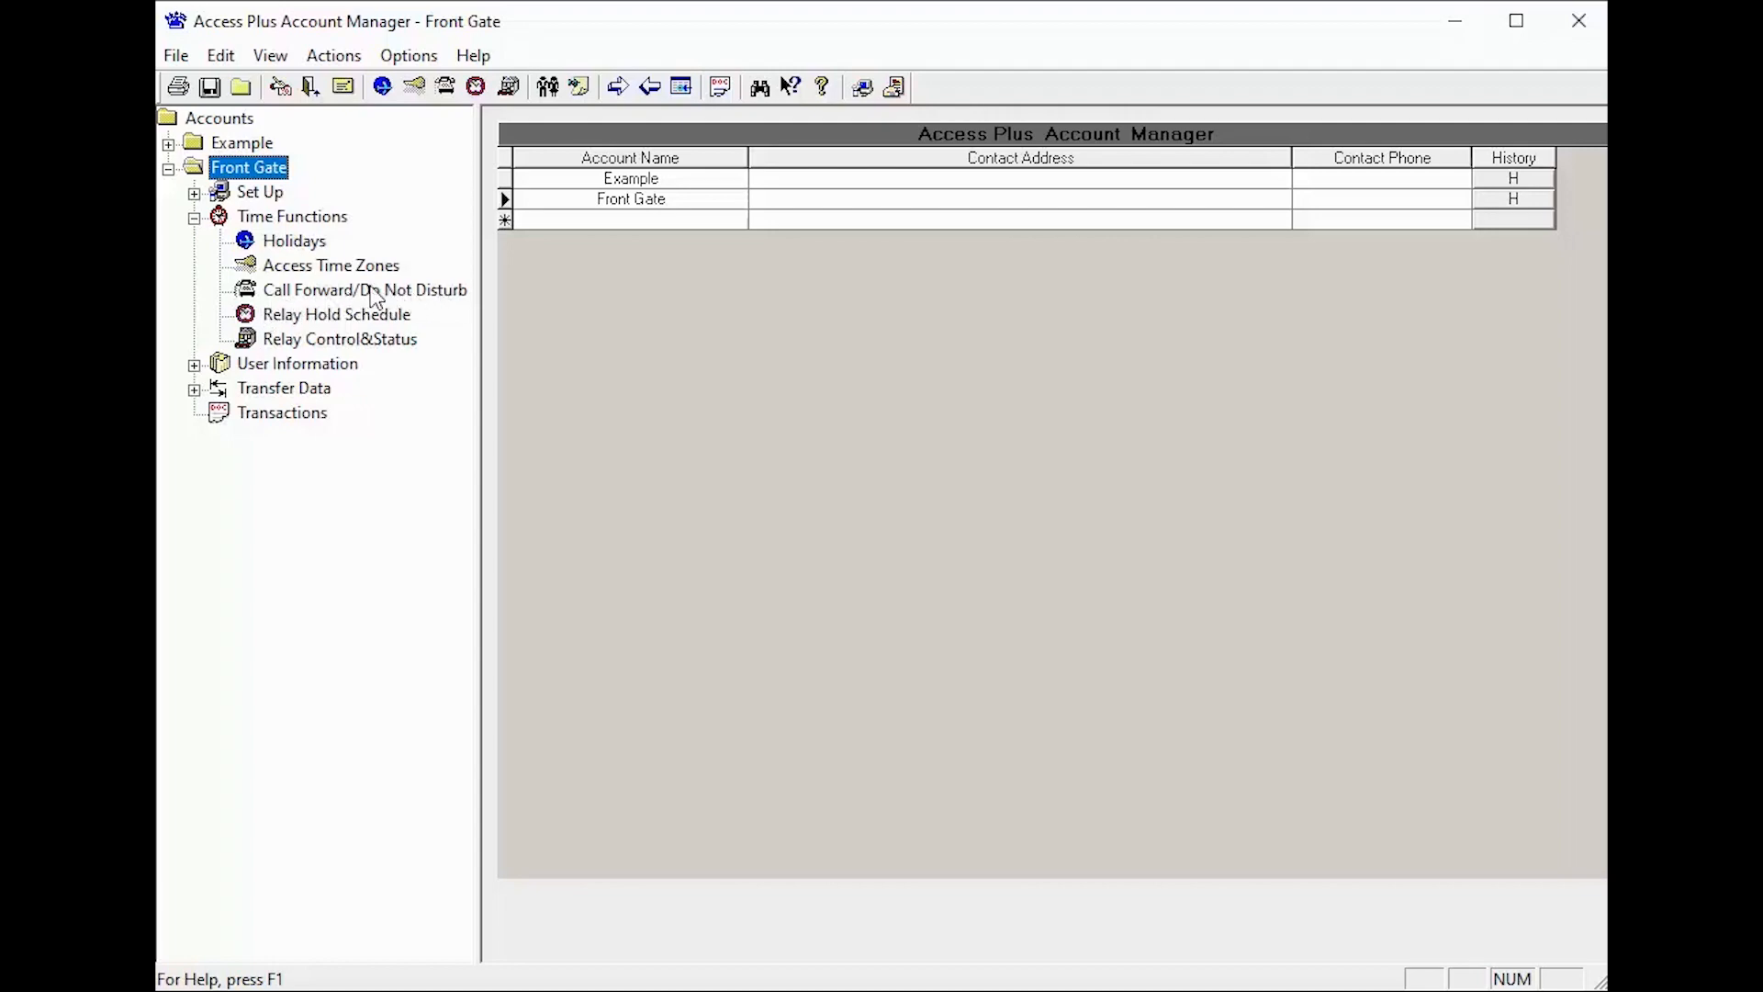
- Show Front Gate's Call Forward / Do Not Disturb page, currently with forwarding off
{"action": "left_click", "coordinate": [364, 288]}
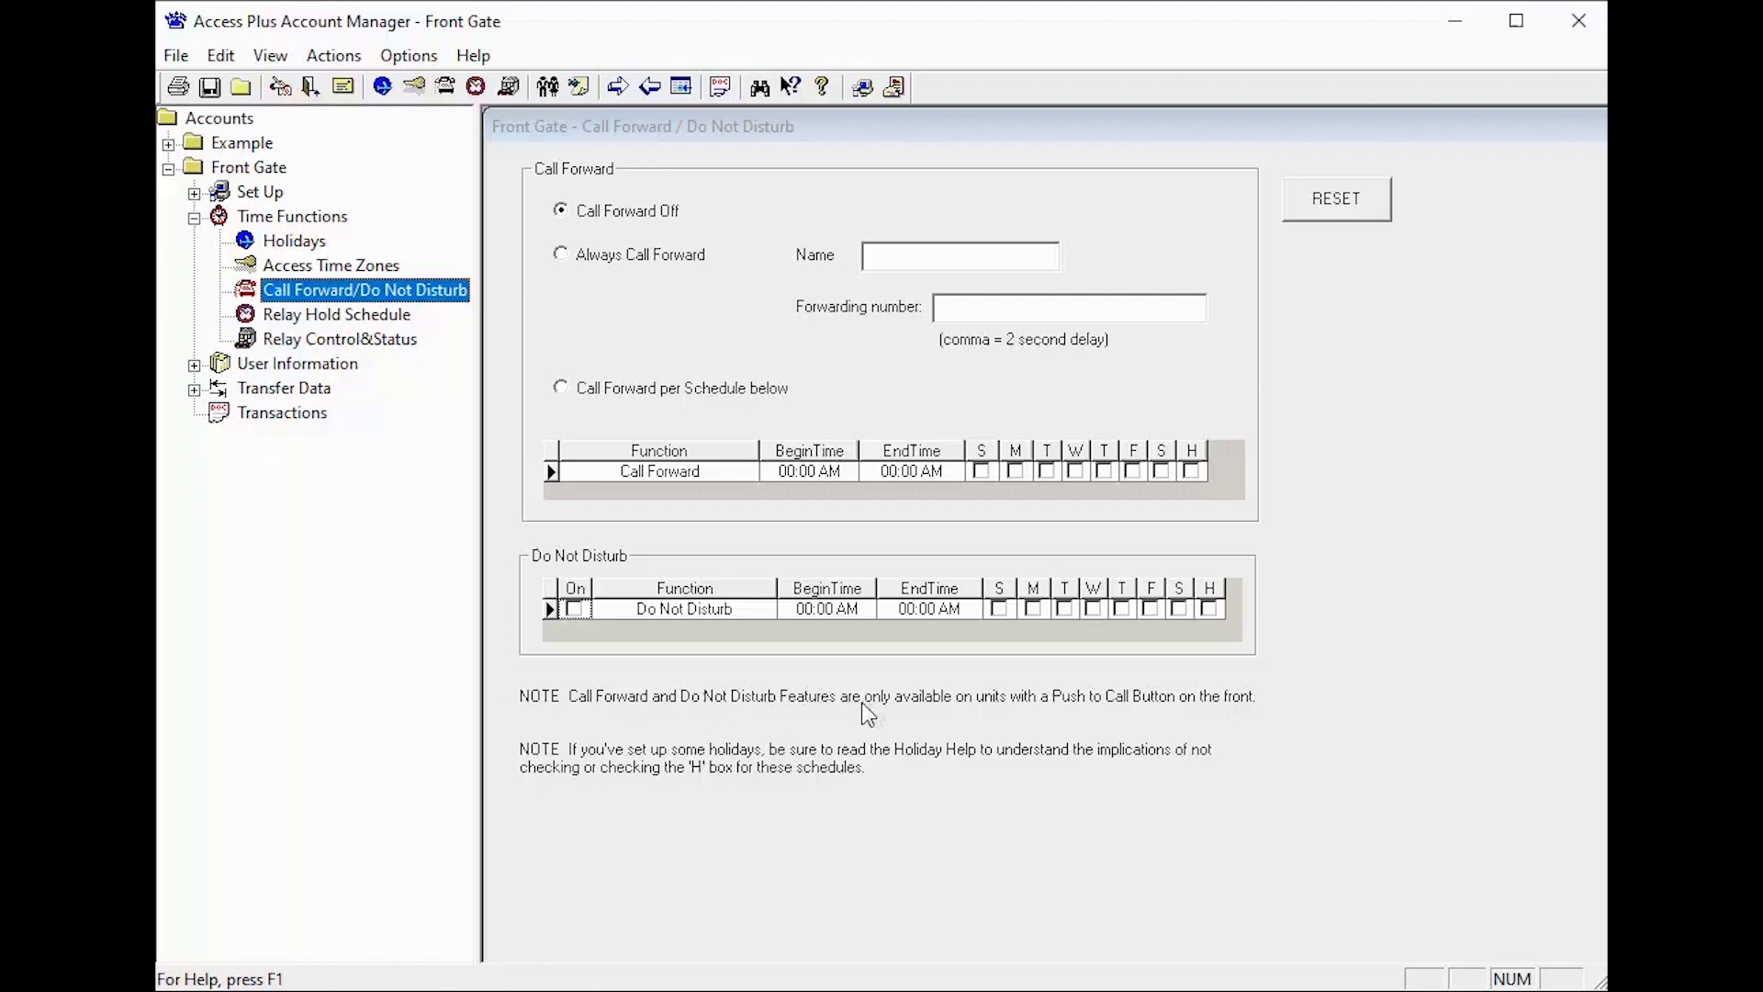
{"action": "mouse_move", "coordinate": [1096, 724]}
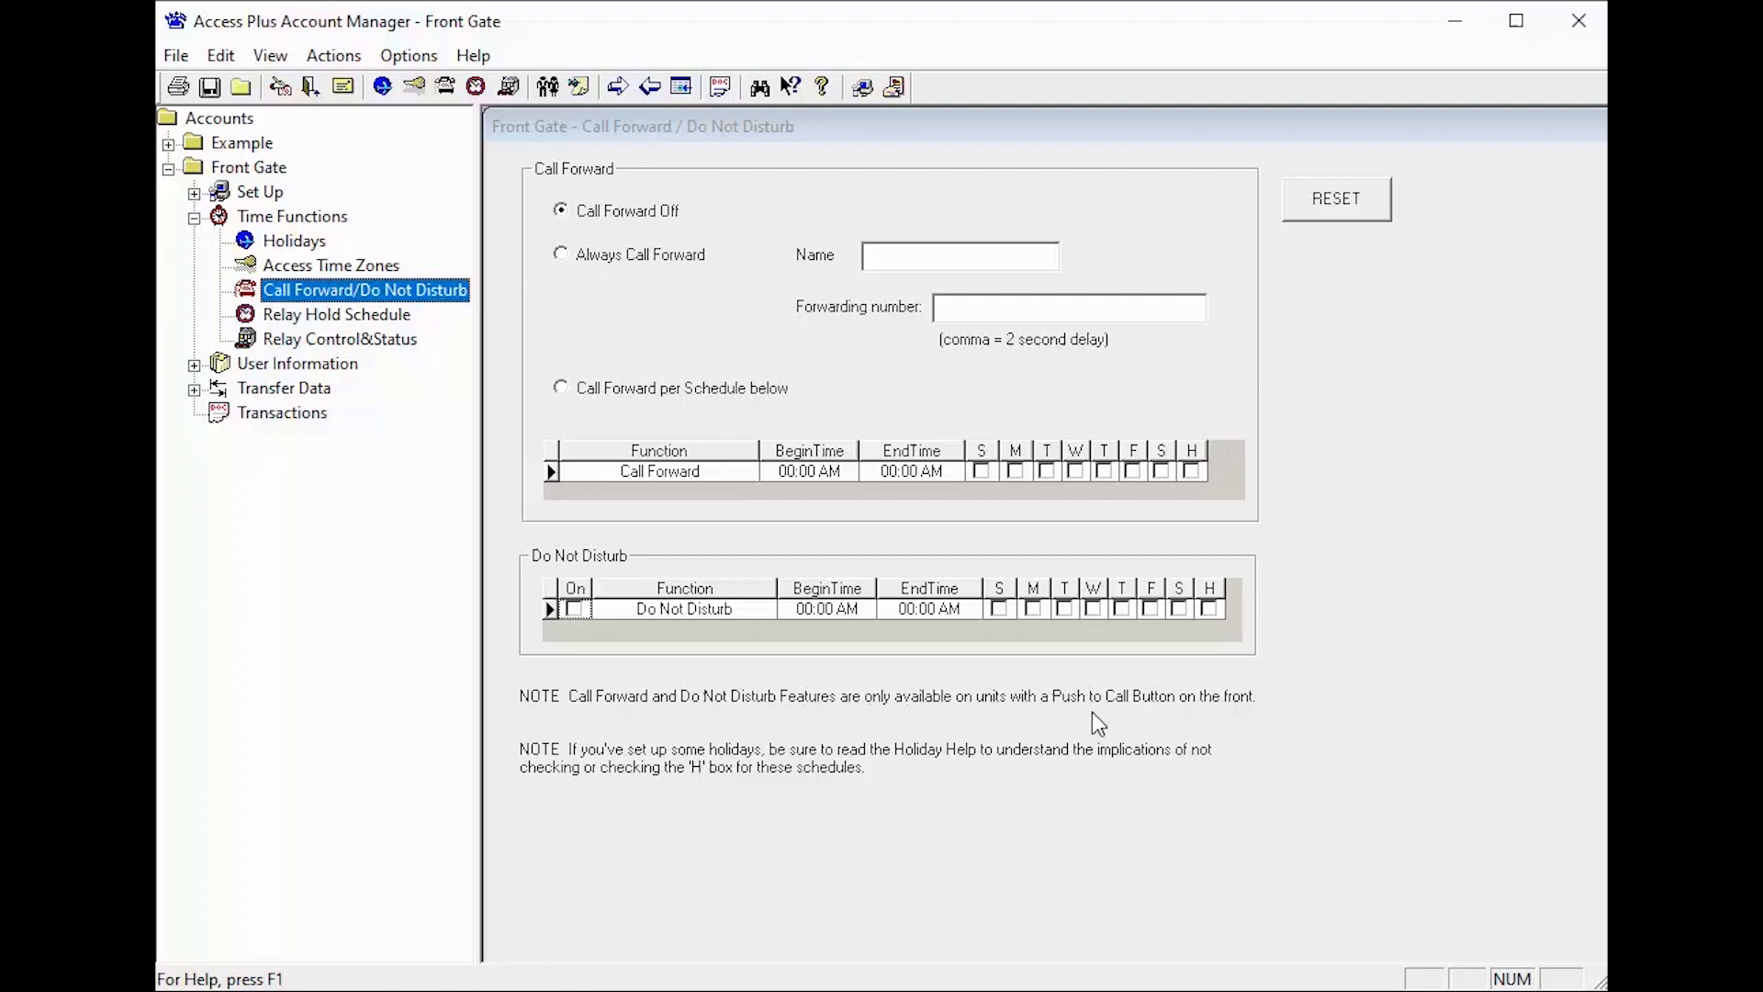
{"action": "mouse_move", "coordinate": [1210, 718]}
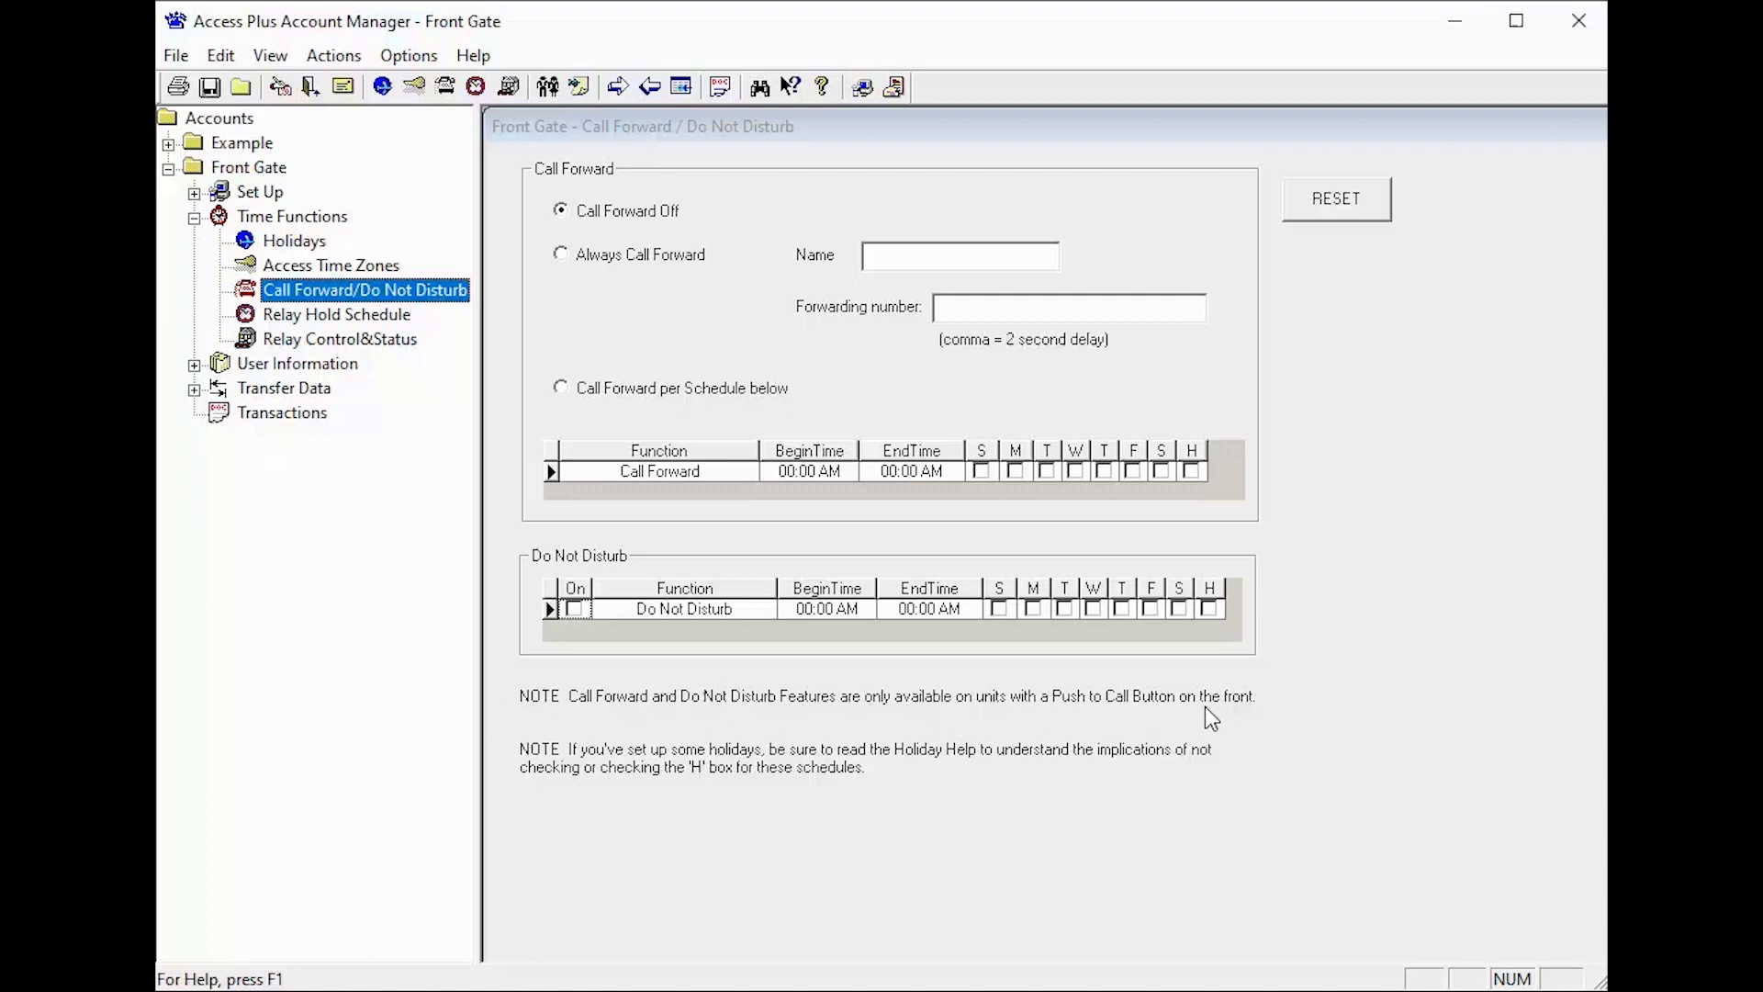
{"action": "mouse_move", "coordinate": [589, 257]}
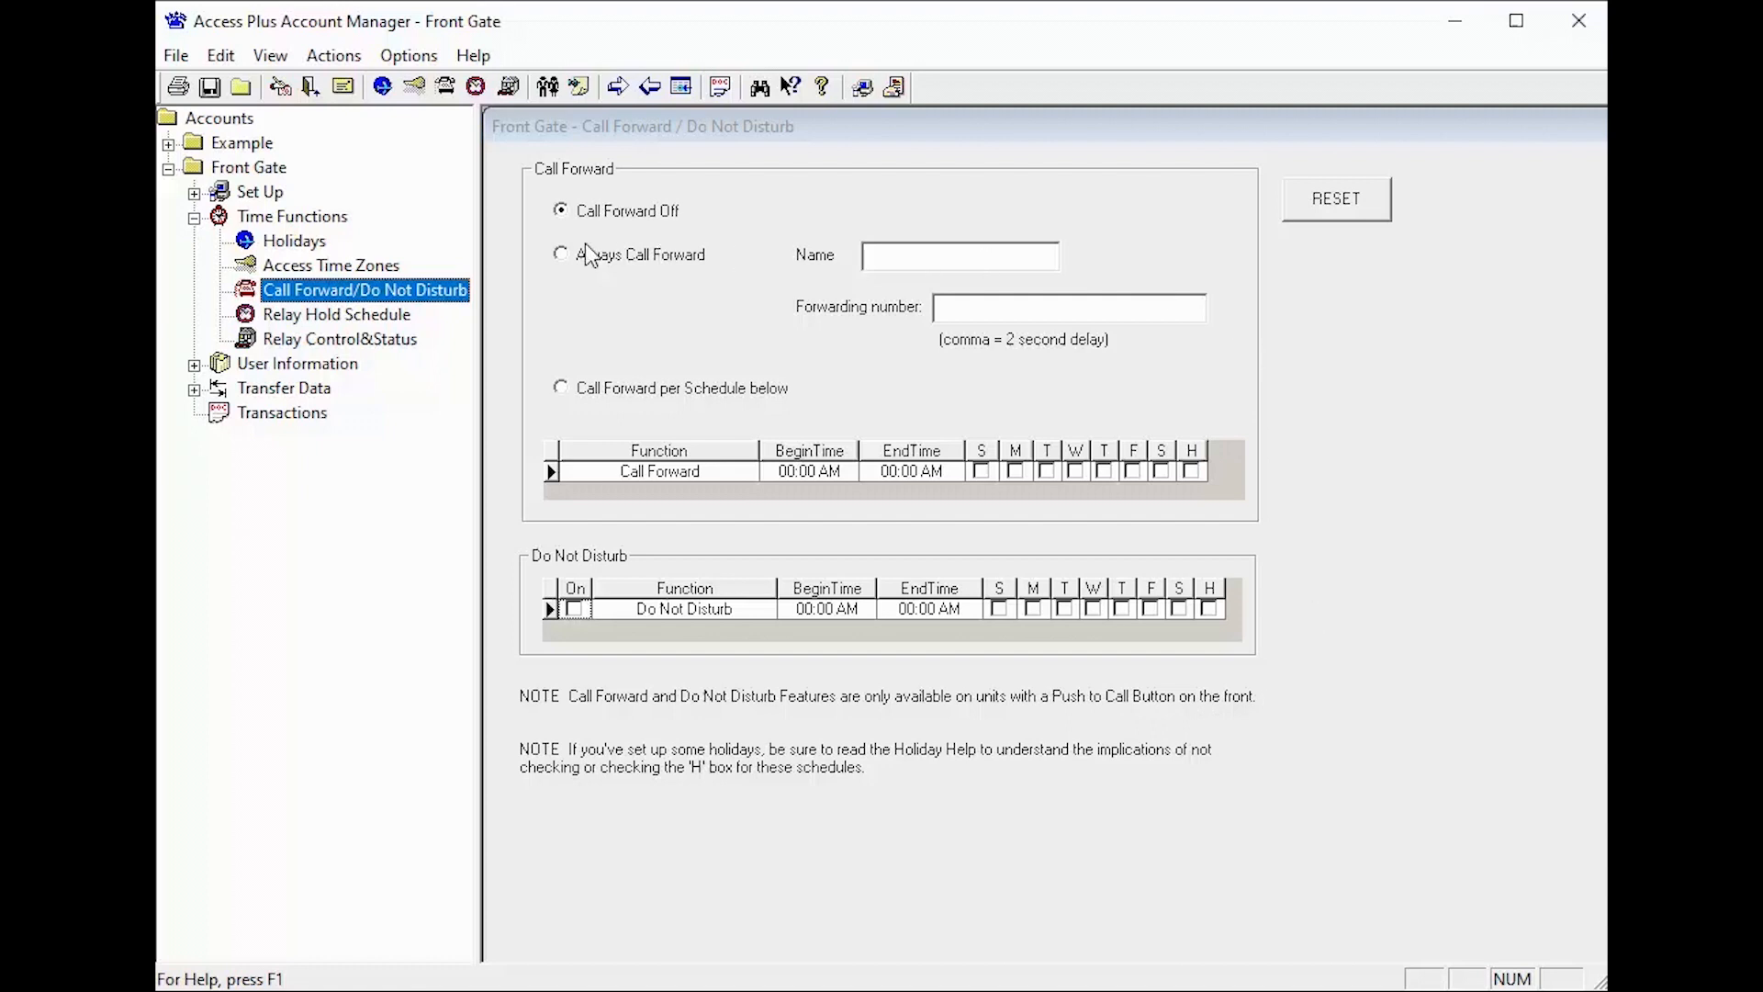
{"action": "mouse_move", "coordinate": [638, 227]}
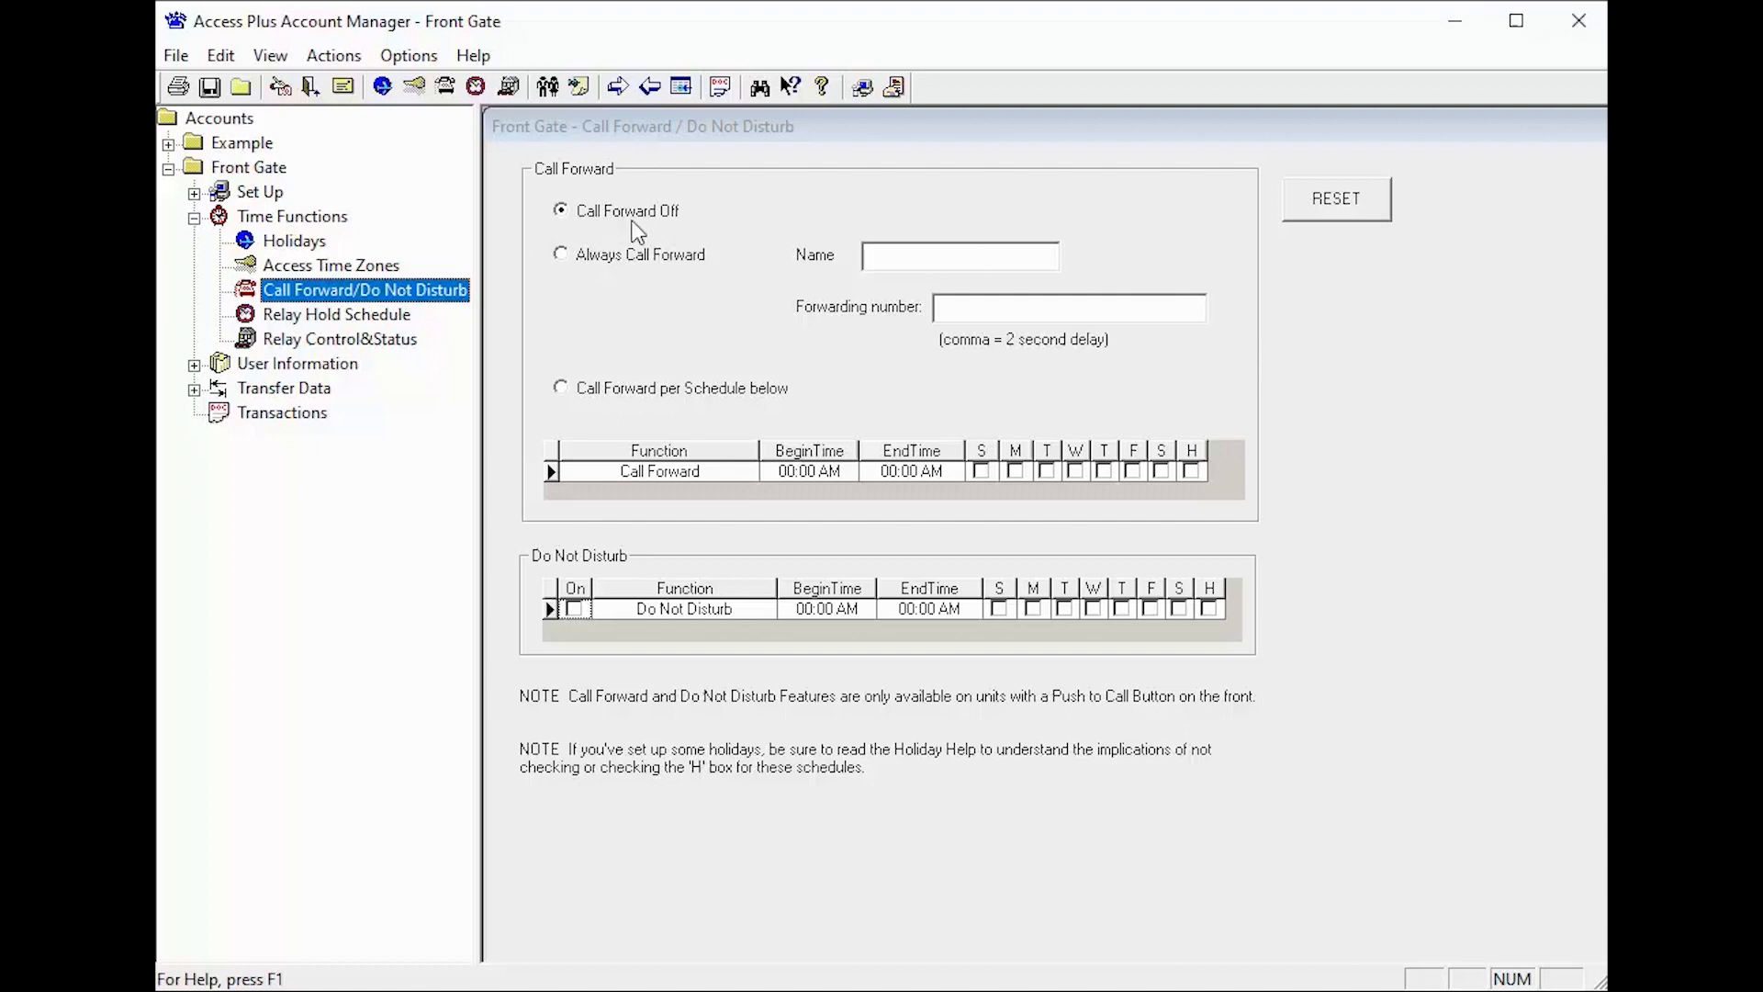
{"action": "mouse_move", "coordinate": [665, 239]}
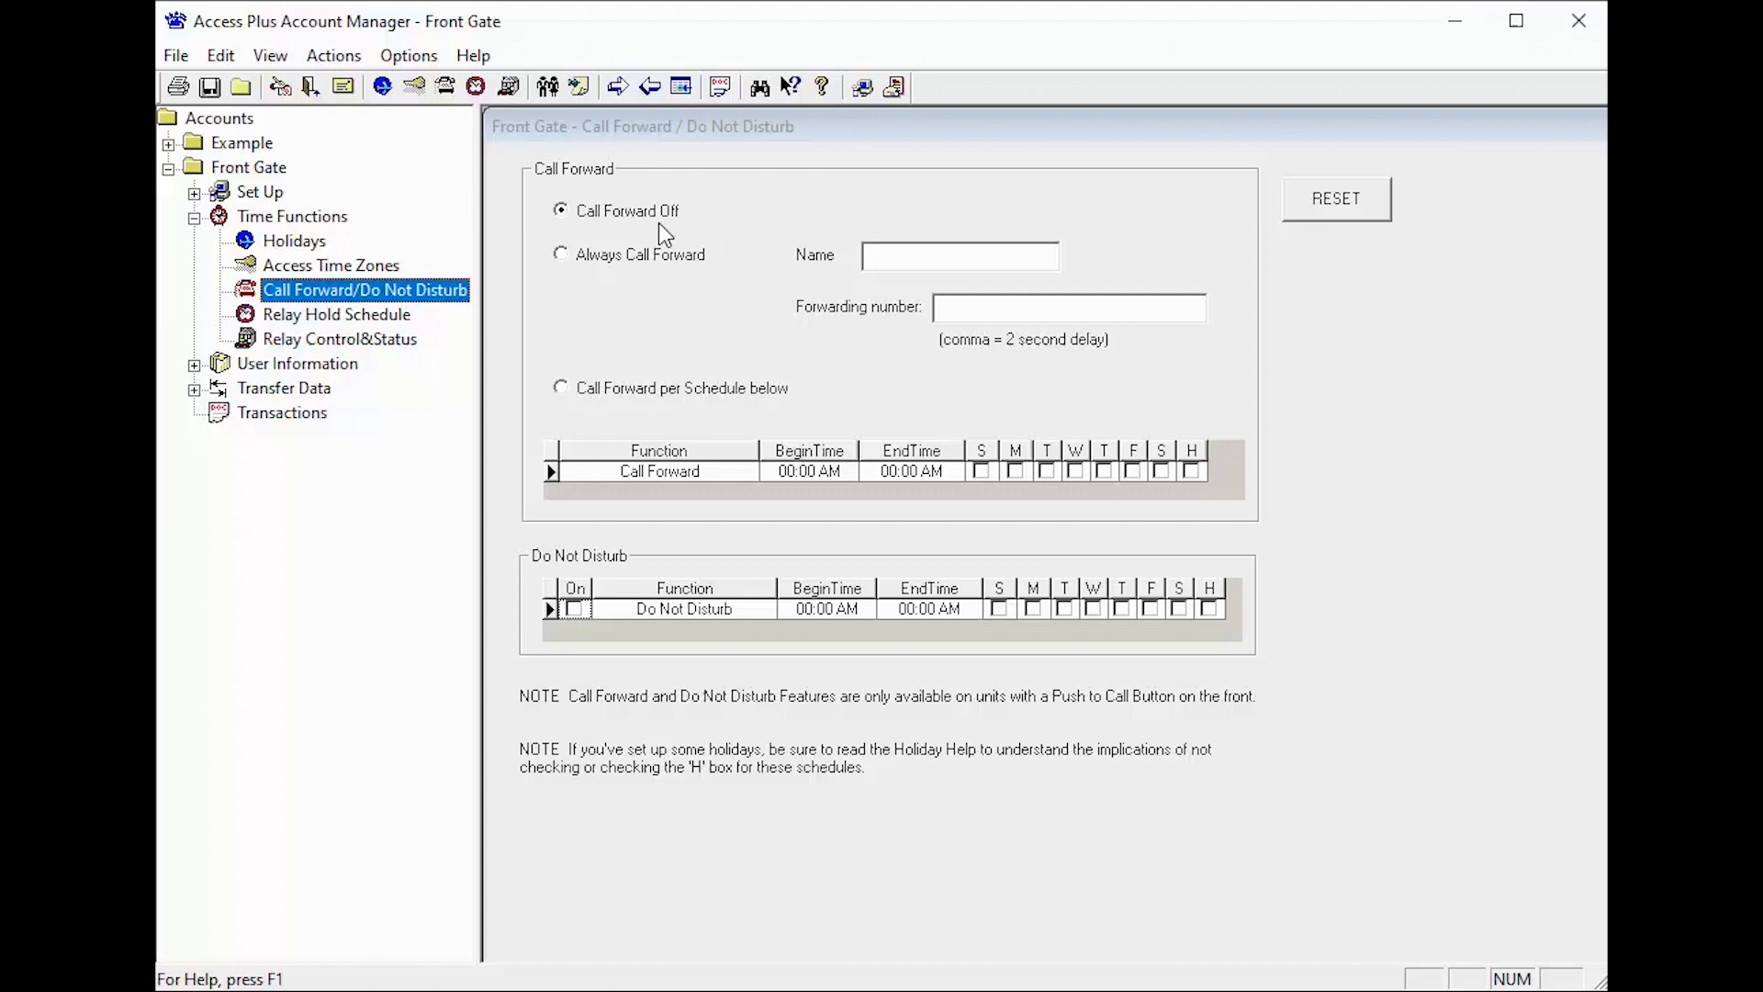
{"action": "mouse_move", "coordinate": [628, 293]}
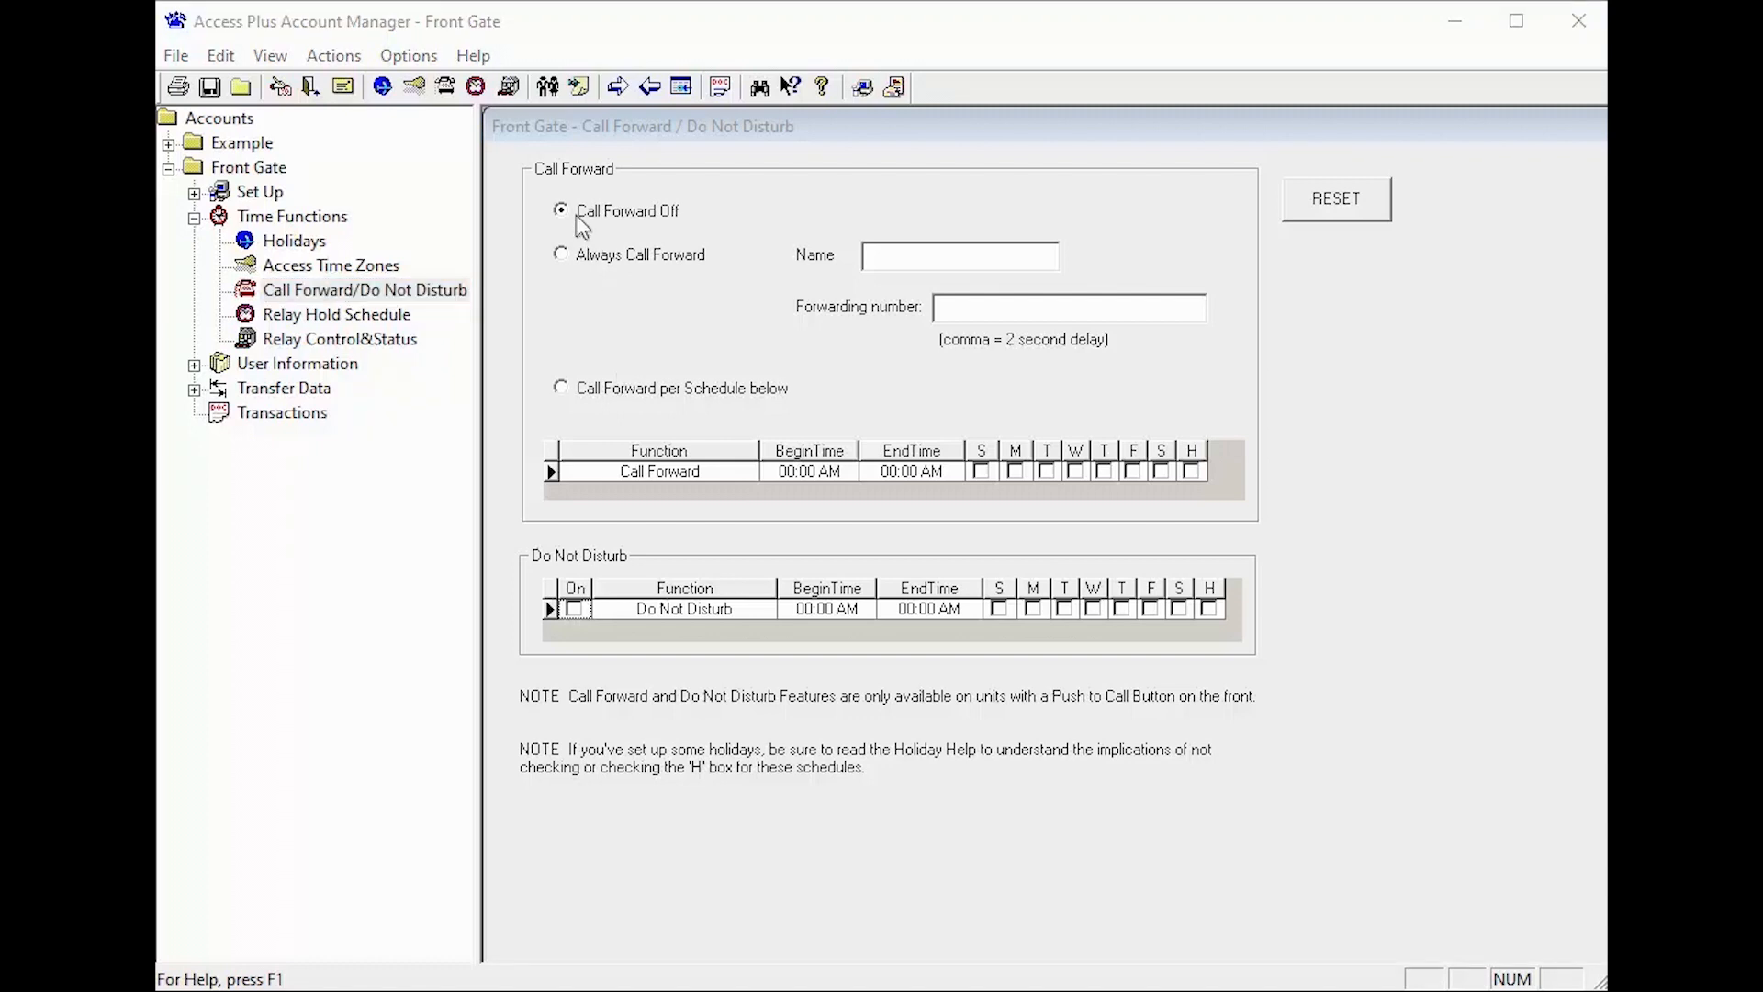
{"action": "mouse_move", "coordinate": [533, 237]}
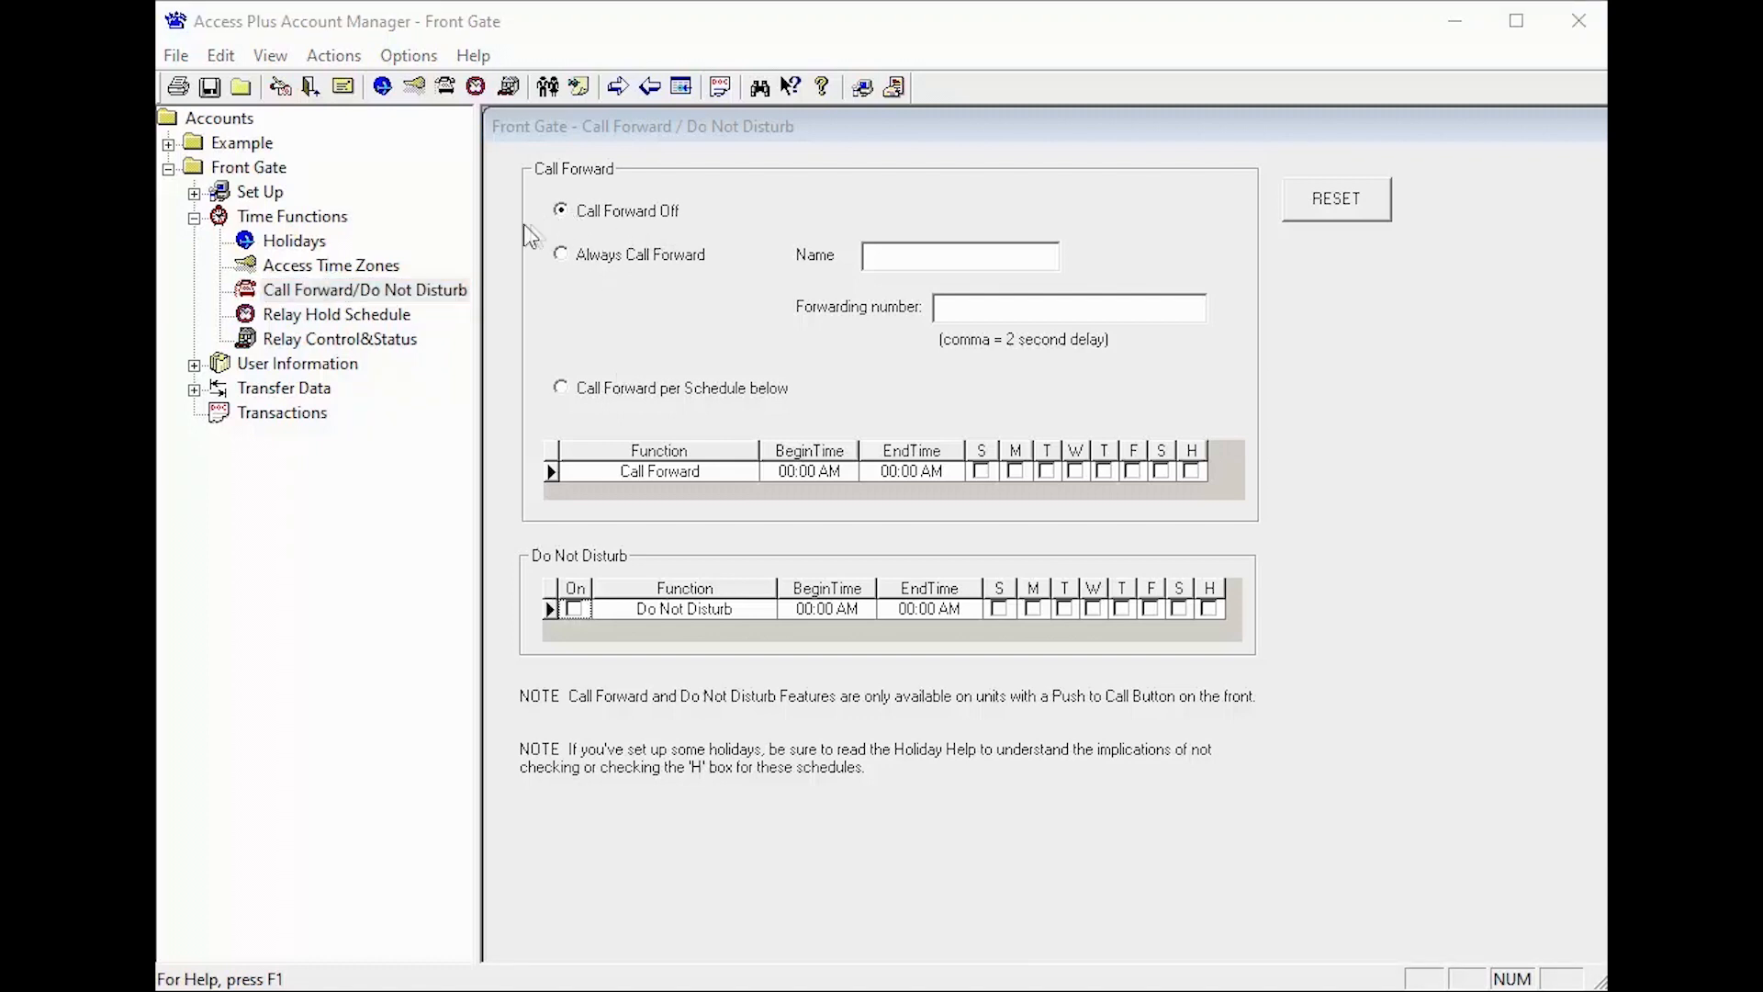
{"action": "mouse_move", "coordinate": [466, 224]}
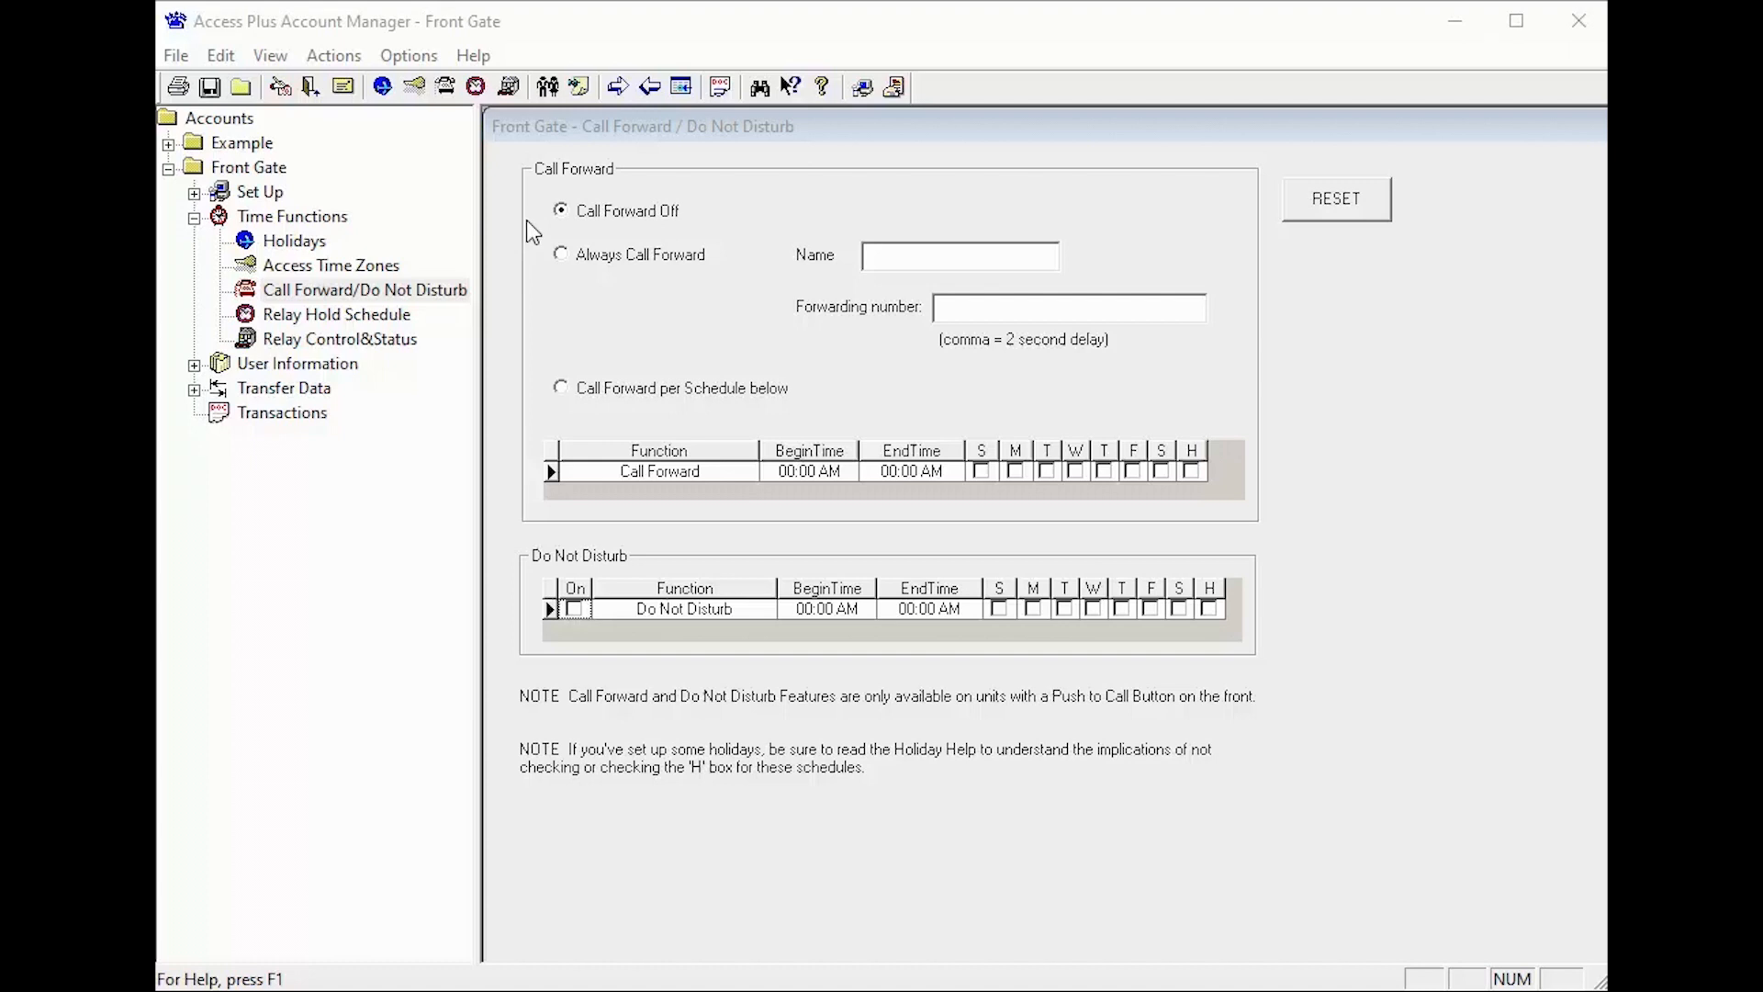
{"action": "mouse_move", "coordinate": [446, 218]}
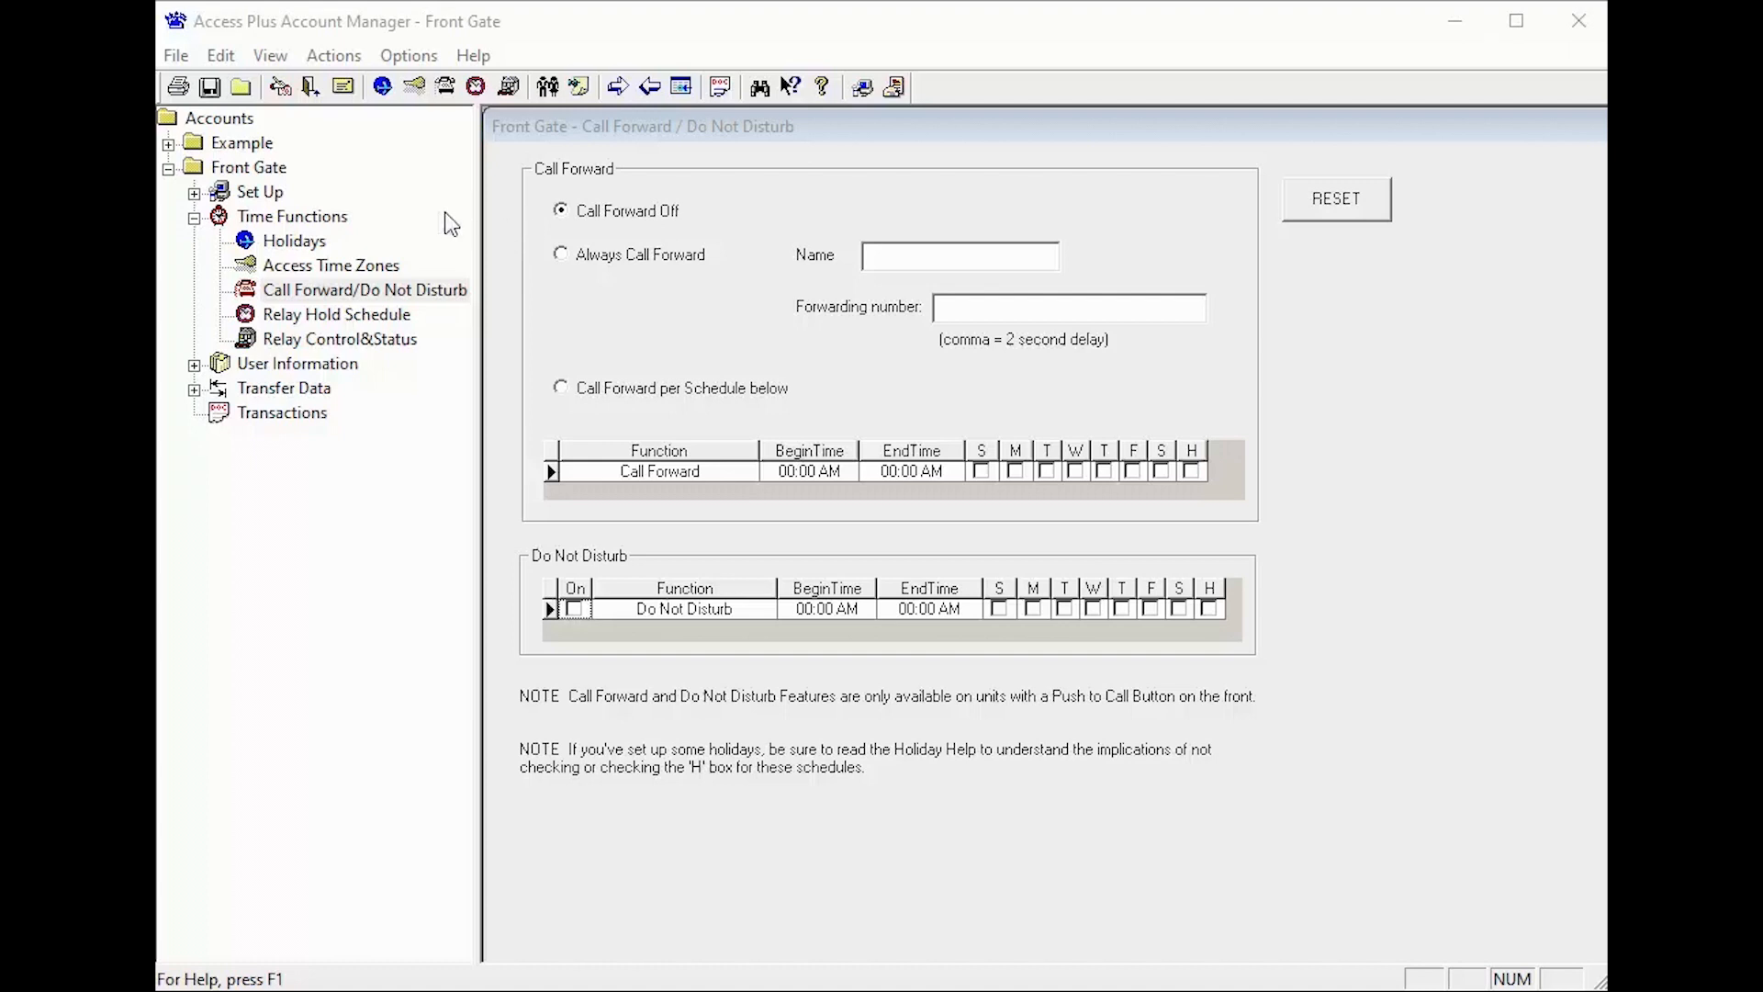
{"action": "type", "text": "800826"}
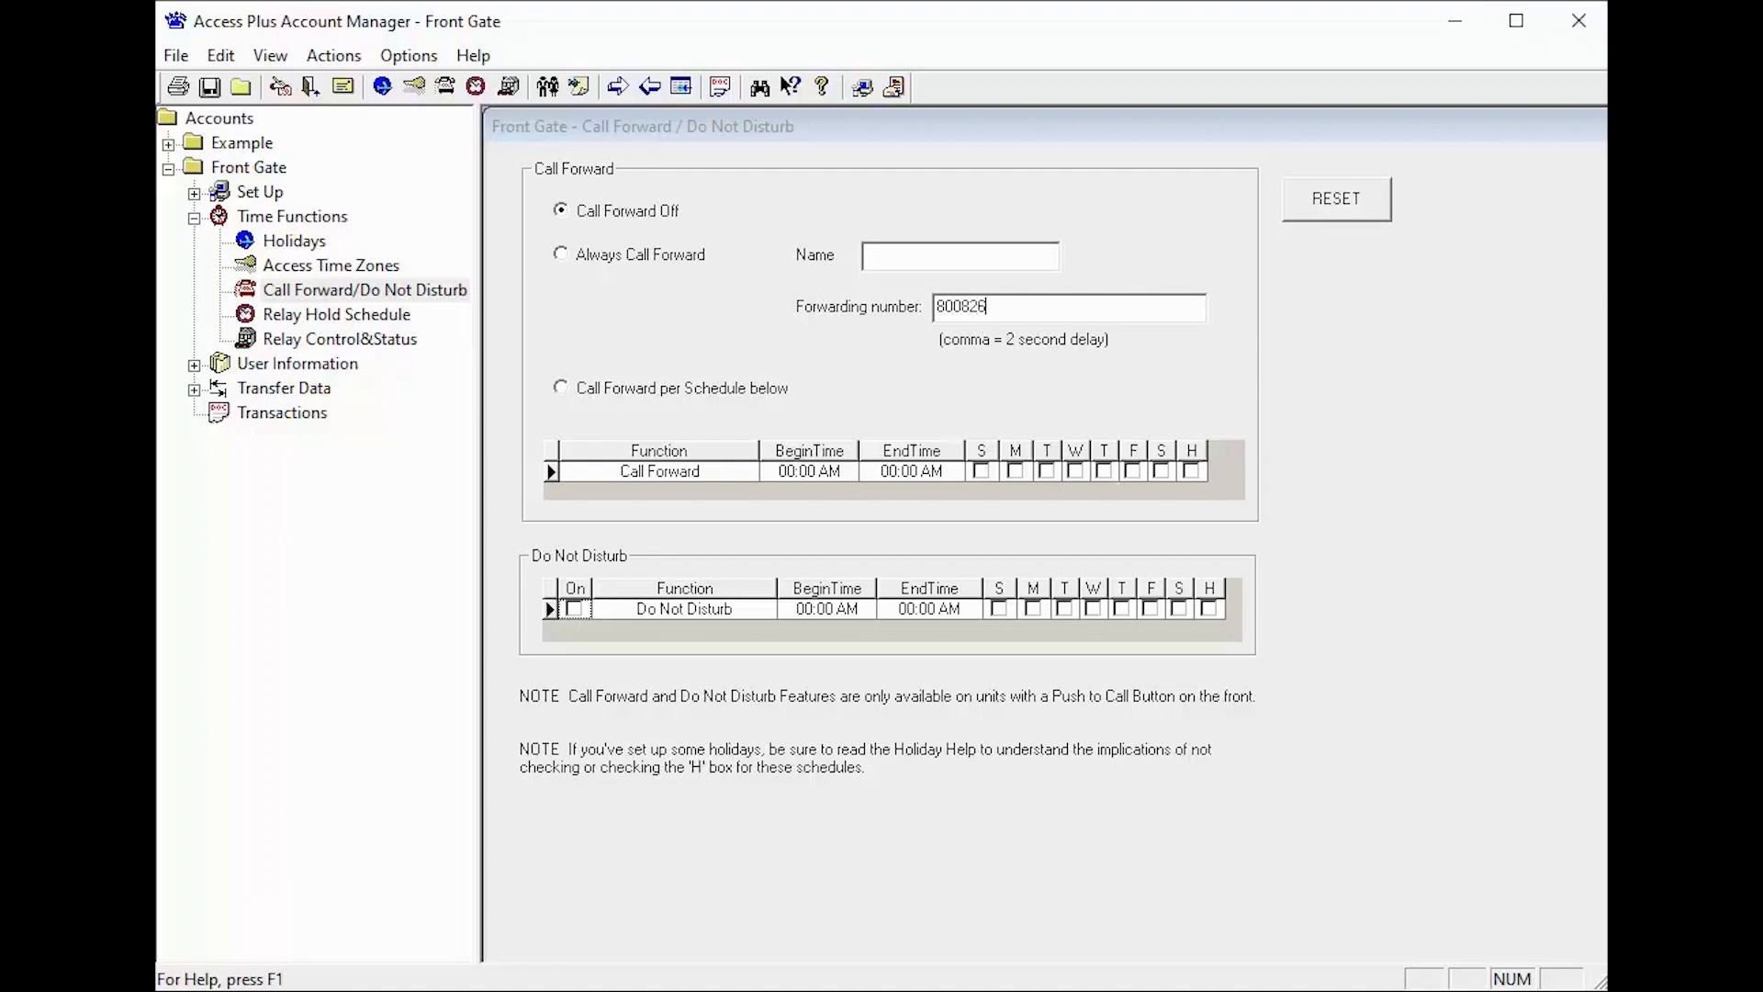
{"action": "type", "text": "1493"}
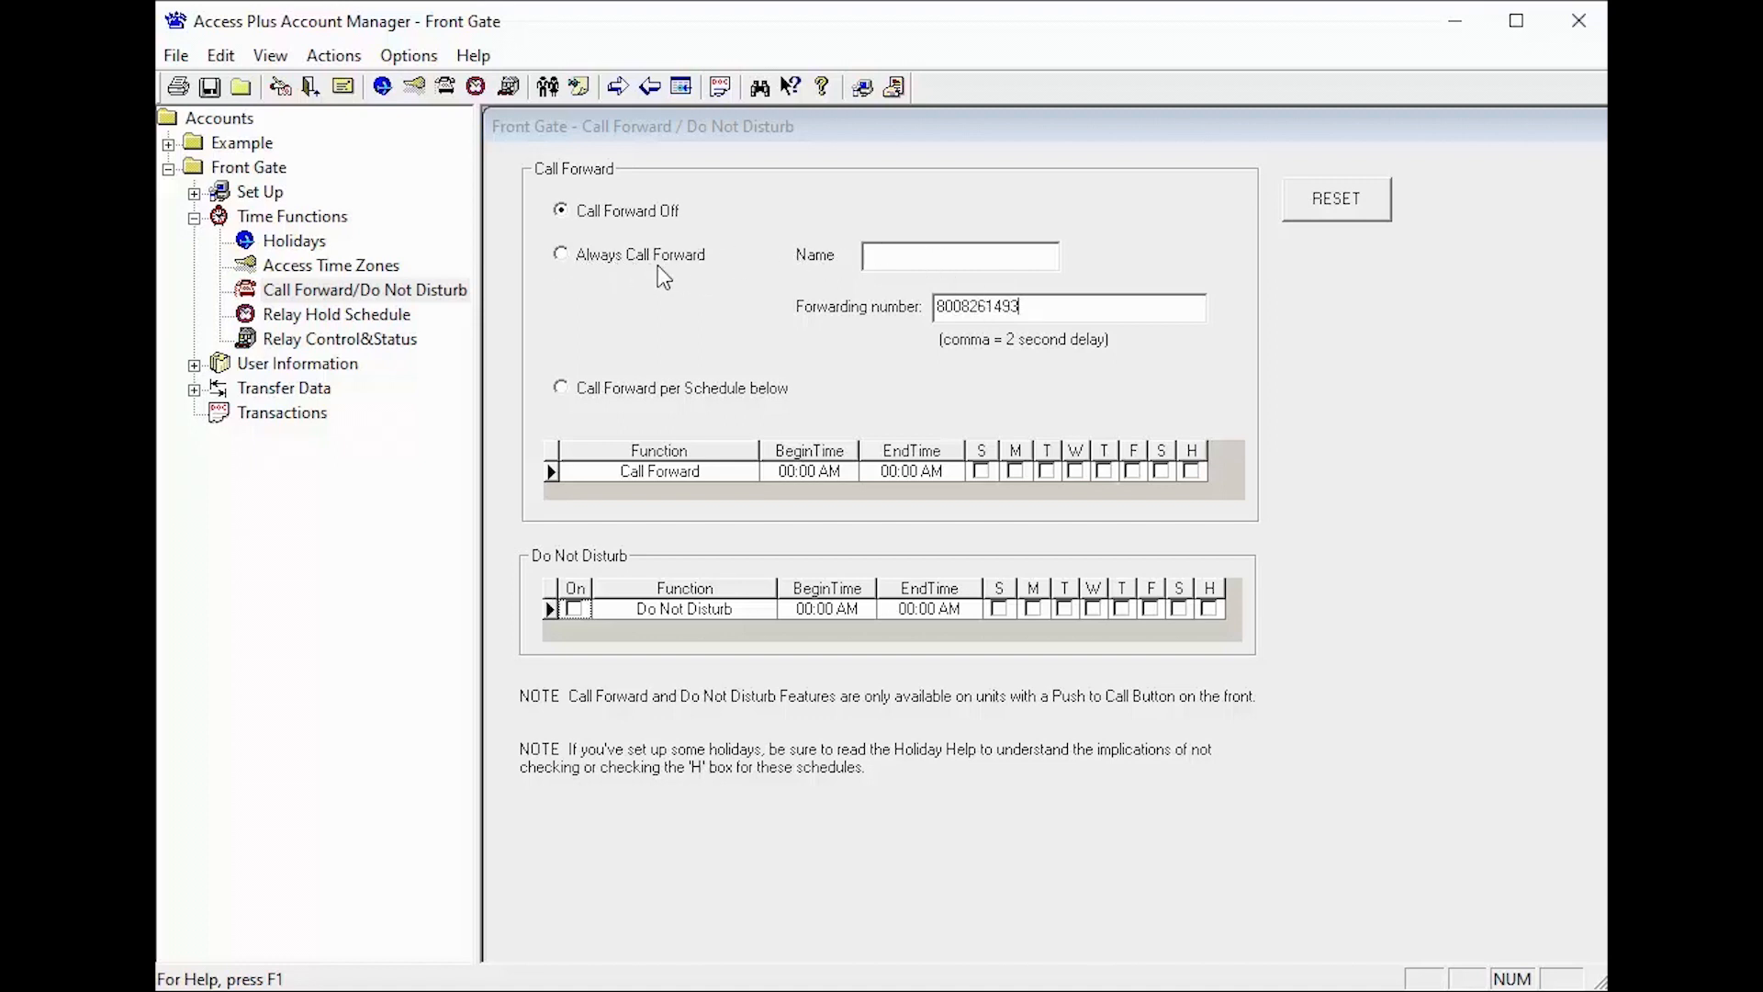
{"action": "left_click", "coordinate": [561, 253]}
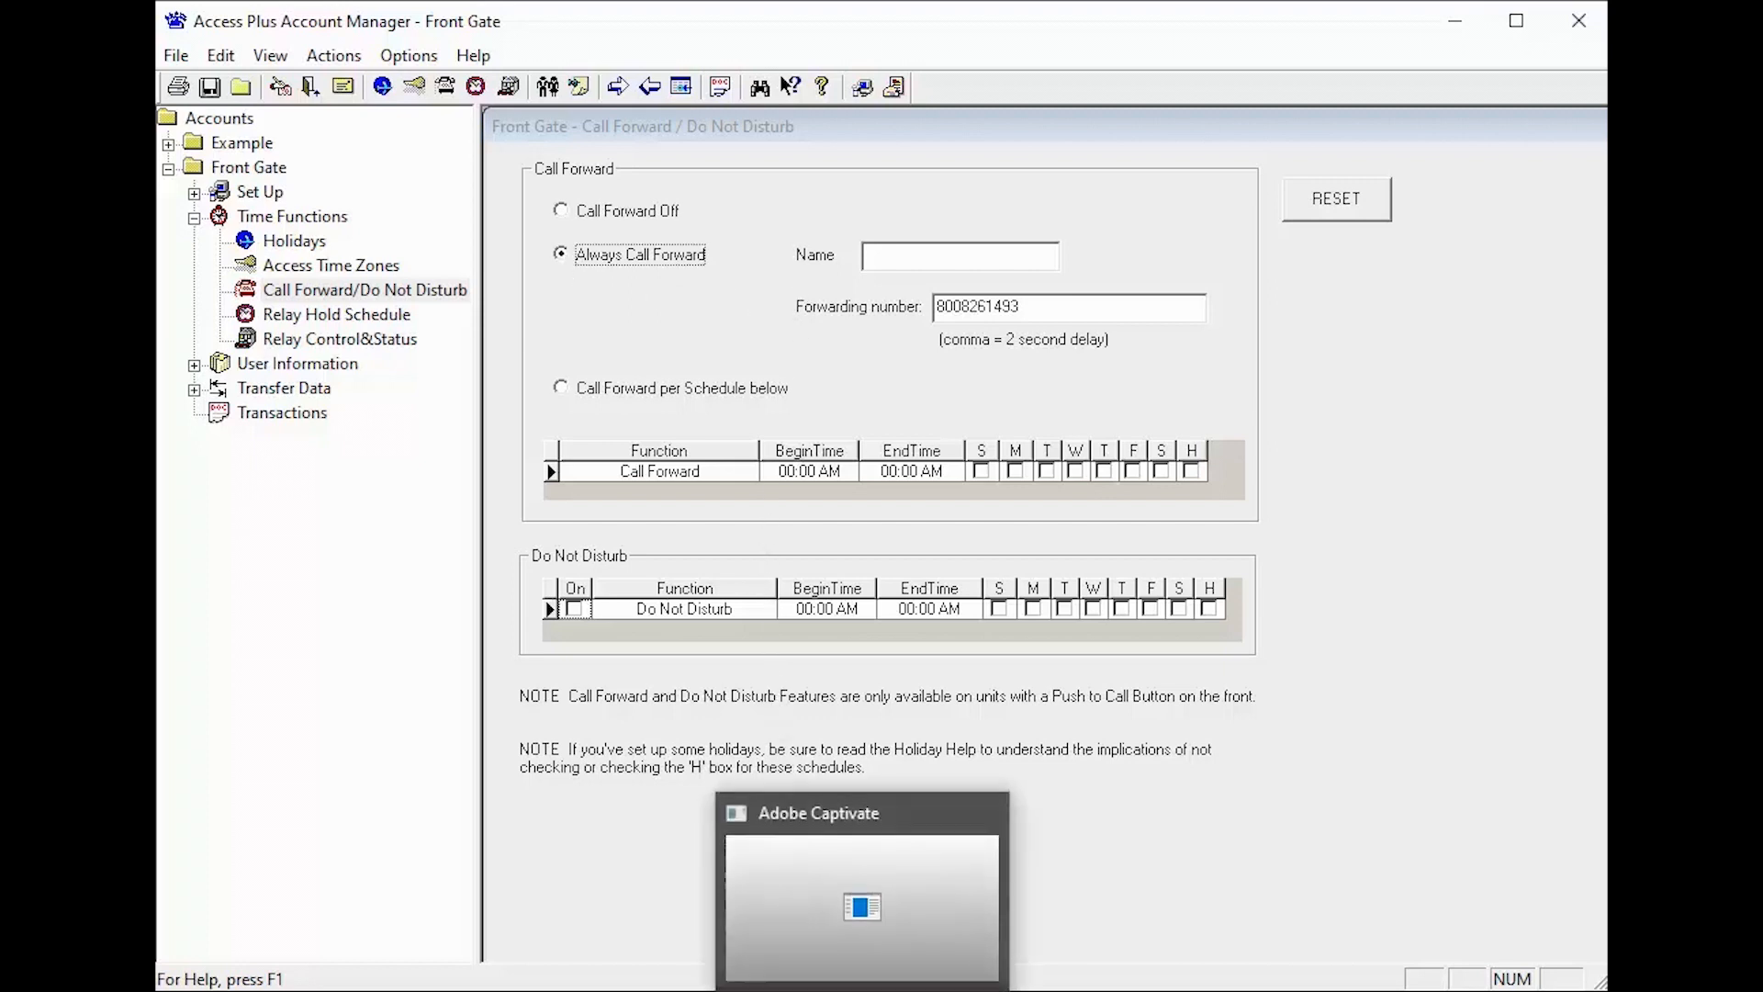
- Switch Front Gate to Call Forward per Schedule, 06:00 AM–06:00 PM weekdays to DKSTech Support
{"action": "left_click", "coordinate": [560, 388]}
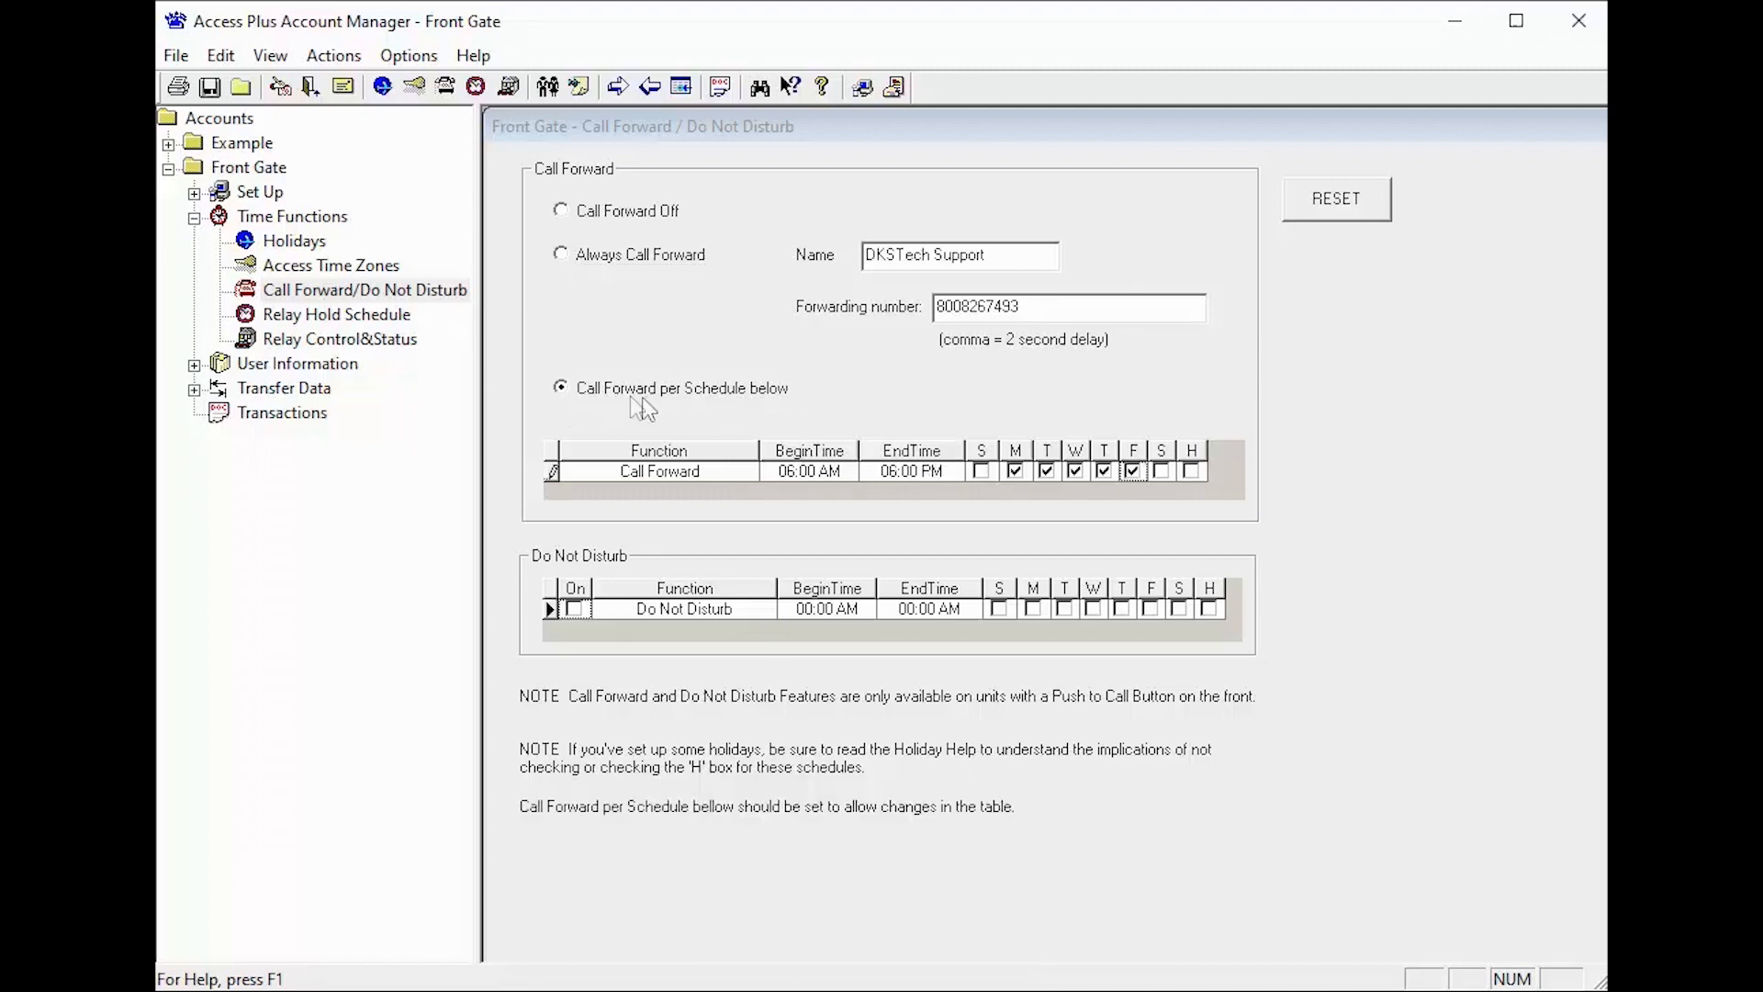
{"action": "mouse_move", "coordinate": [492, 384]}
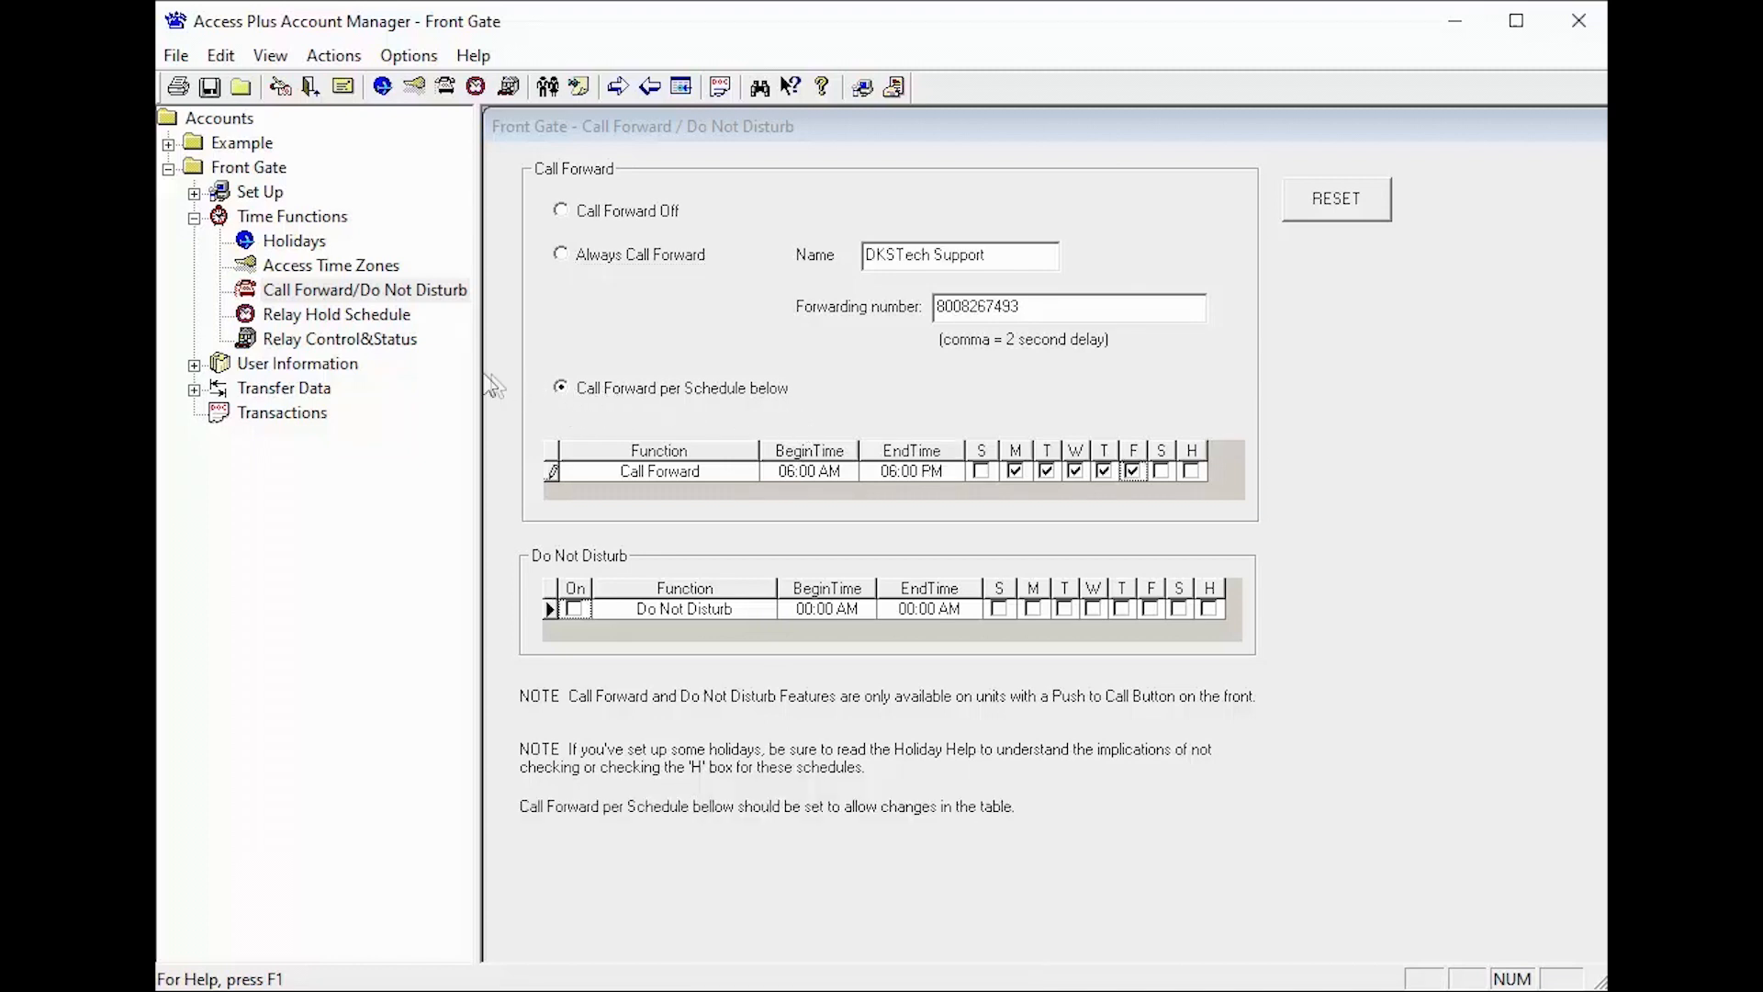
{"action": "mouse_move", "coordinate": [737, 393]}
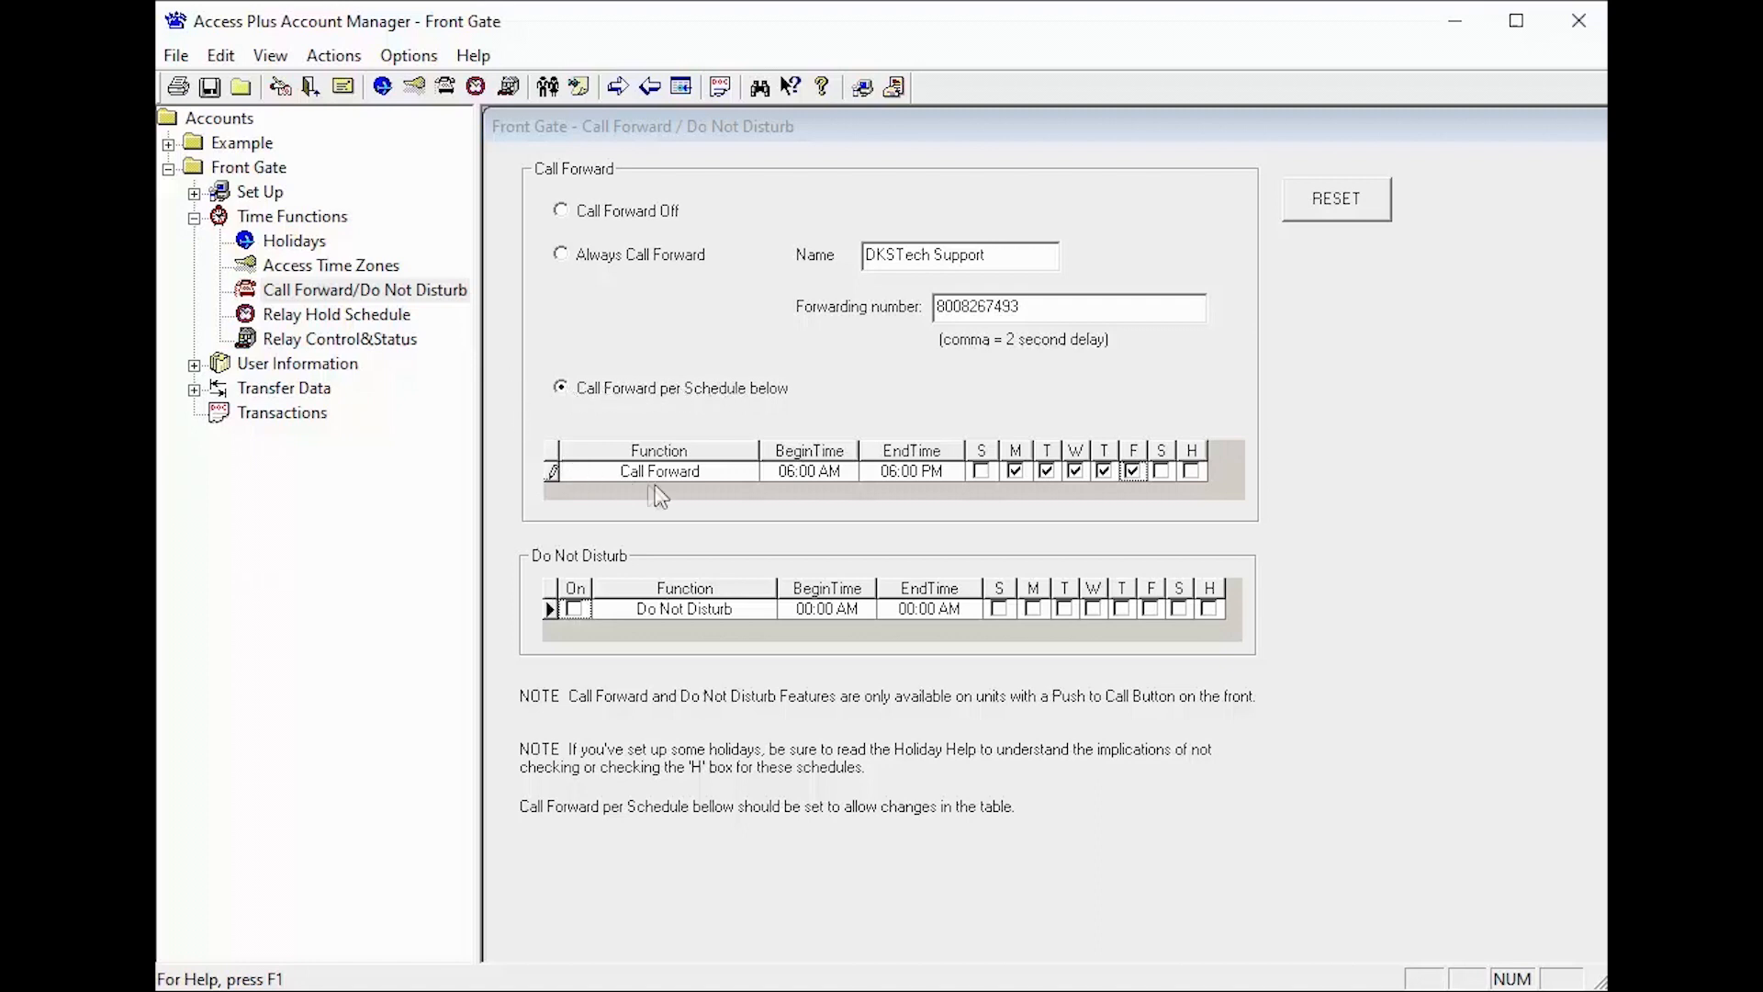
{"action": "mouse_move", "coordinate": [845, 492]}
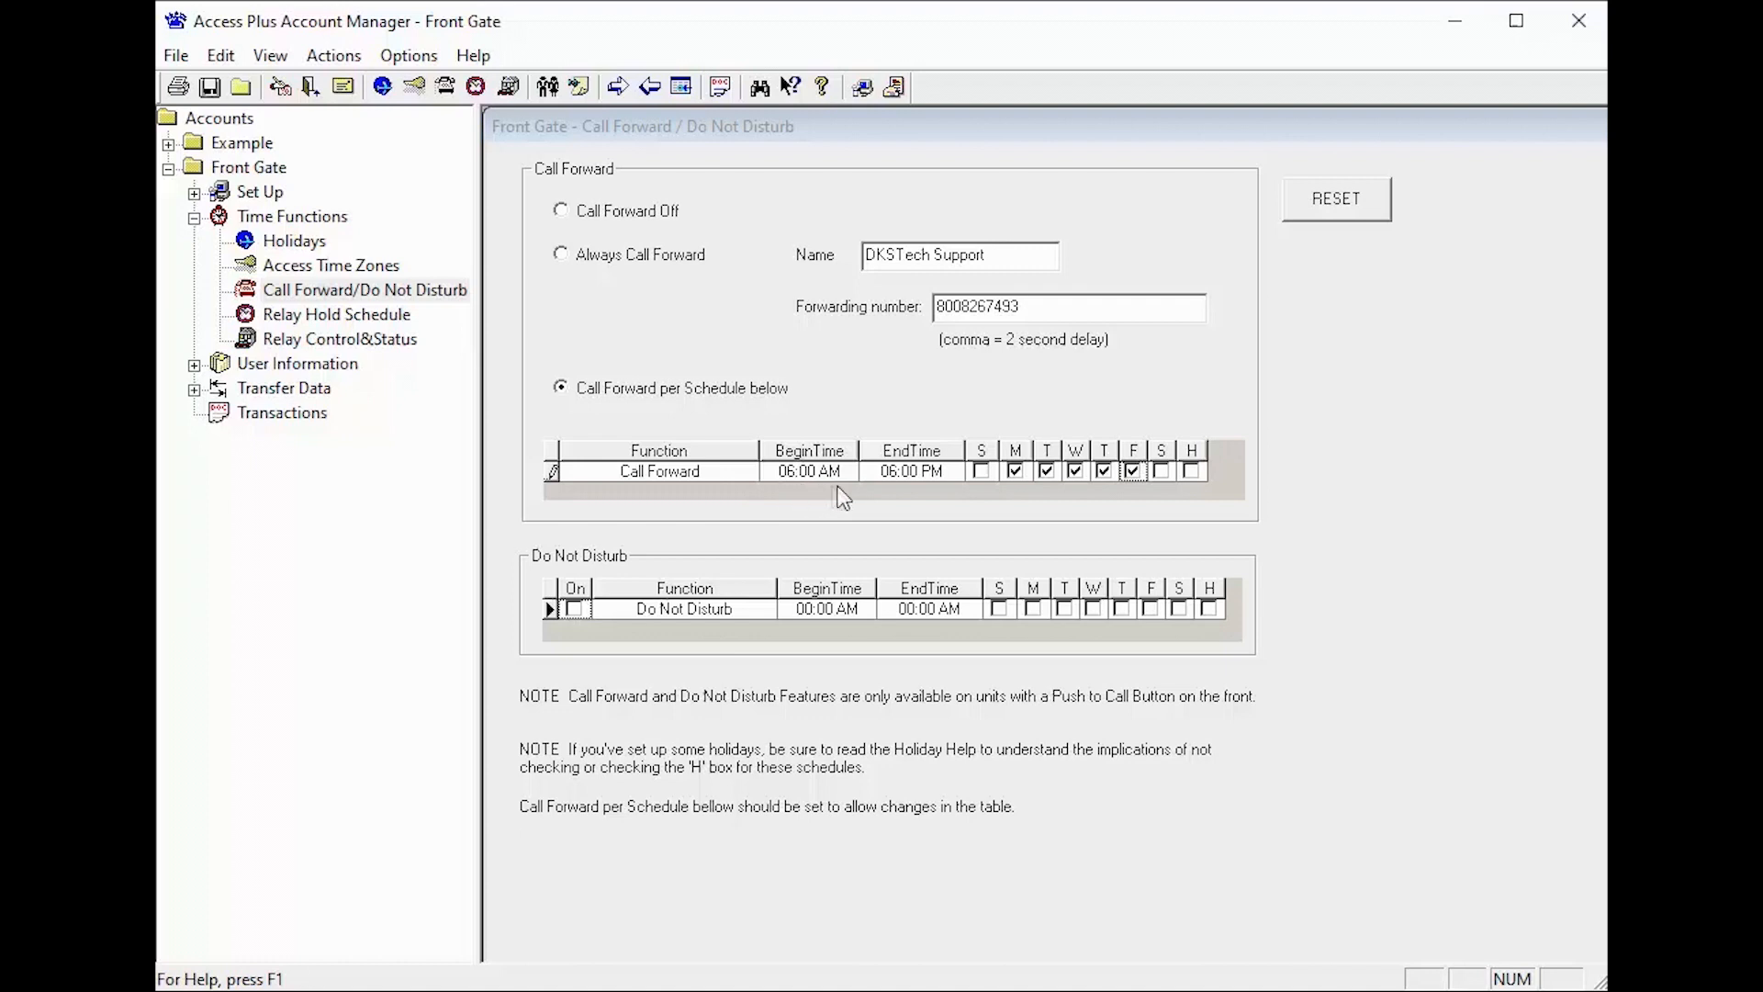
{"action": "mouse_move", "coordinate": [892, 492]}
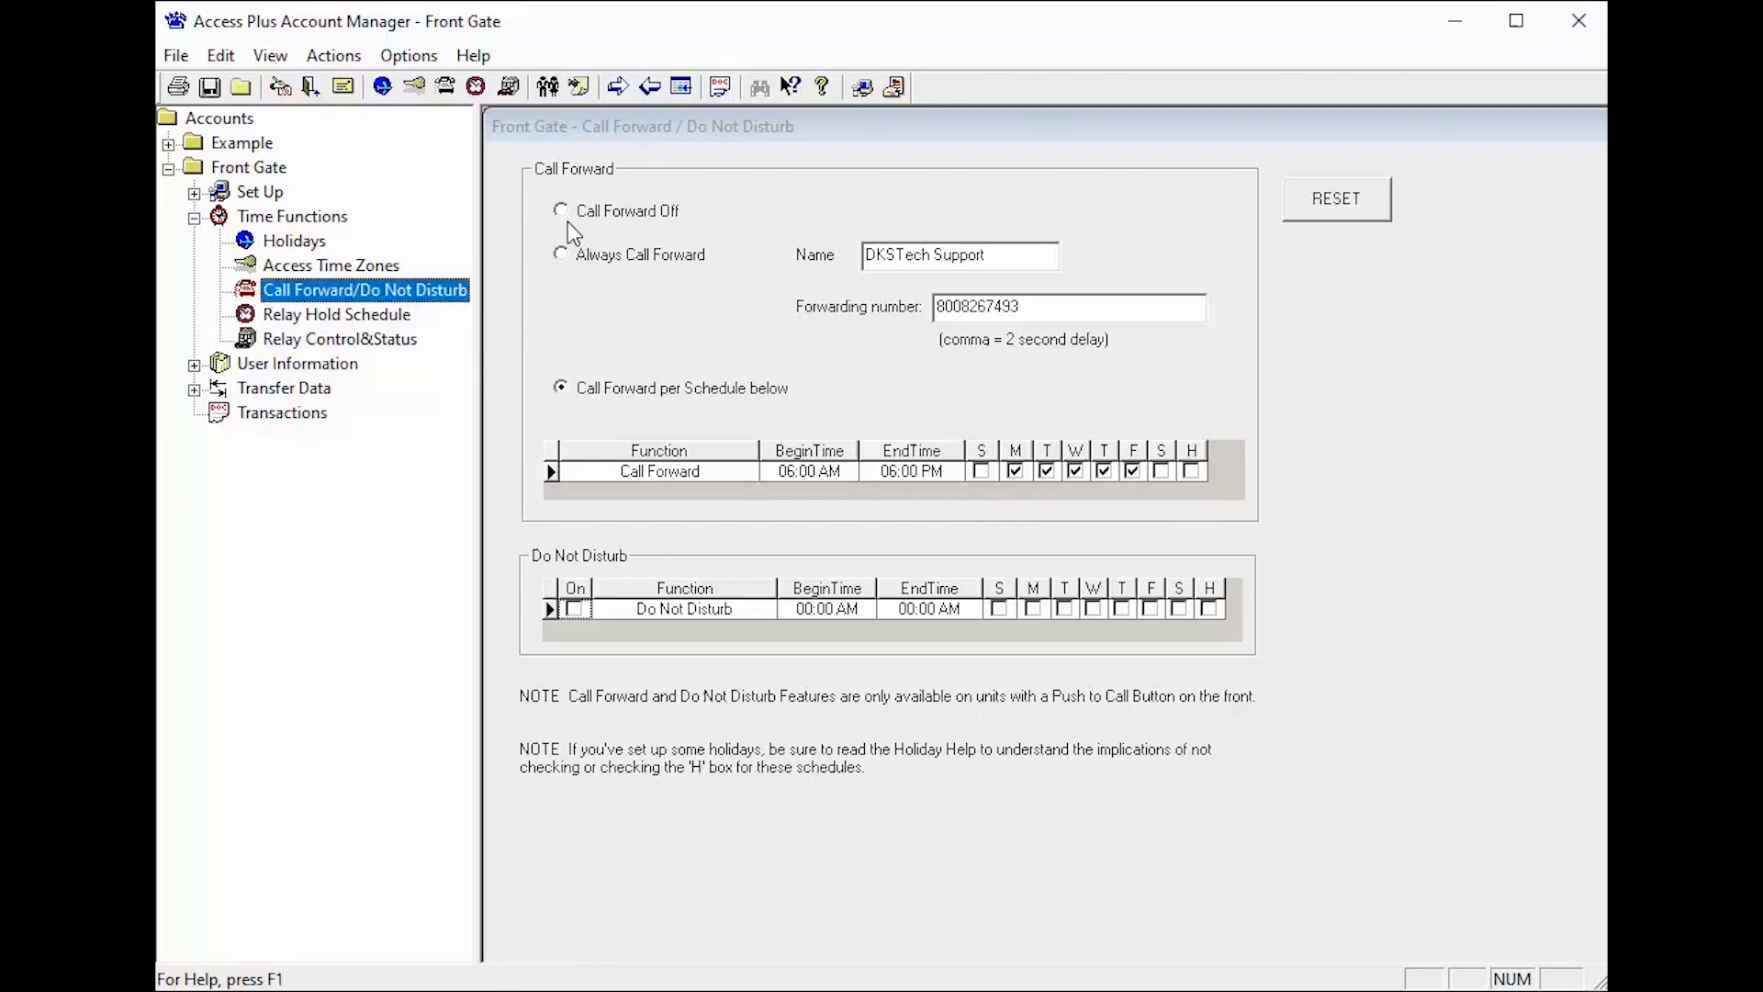
- Cycle the forwarding options back to per-schedule and expand Transfer Data in the tree
{"action": "left_click", "coordinate": [562, 209]}
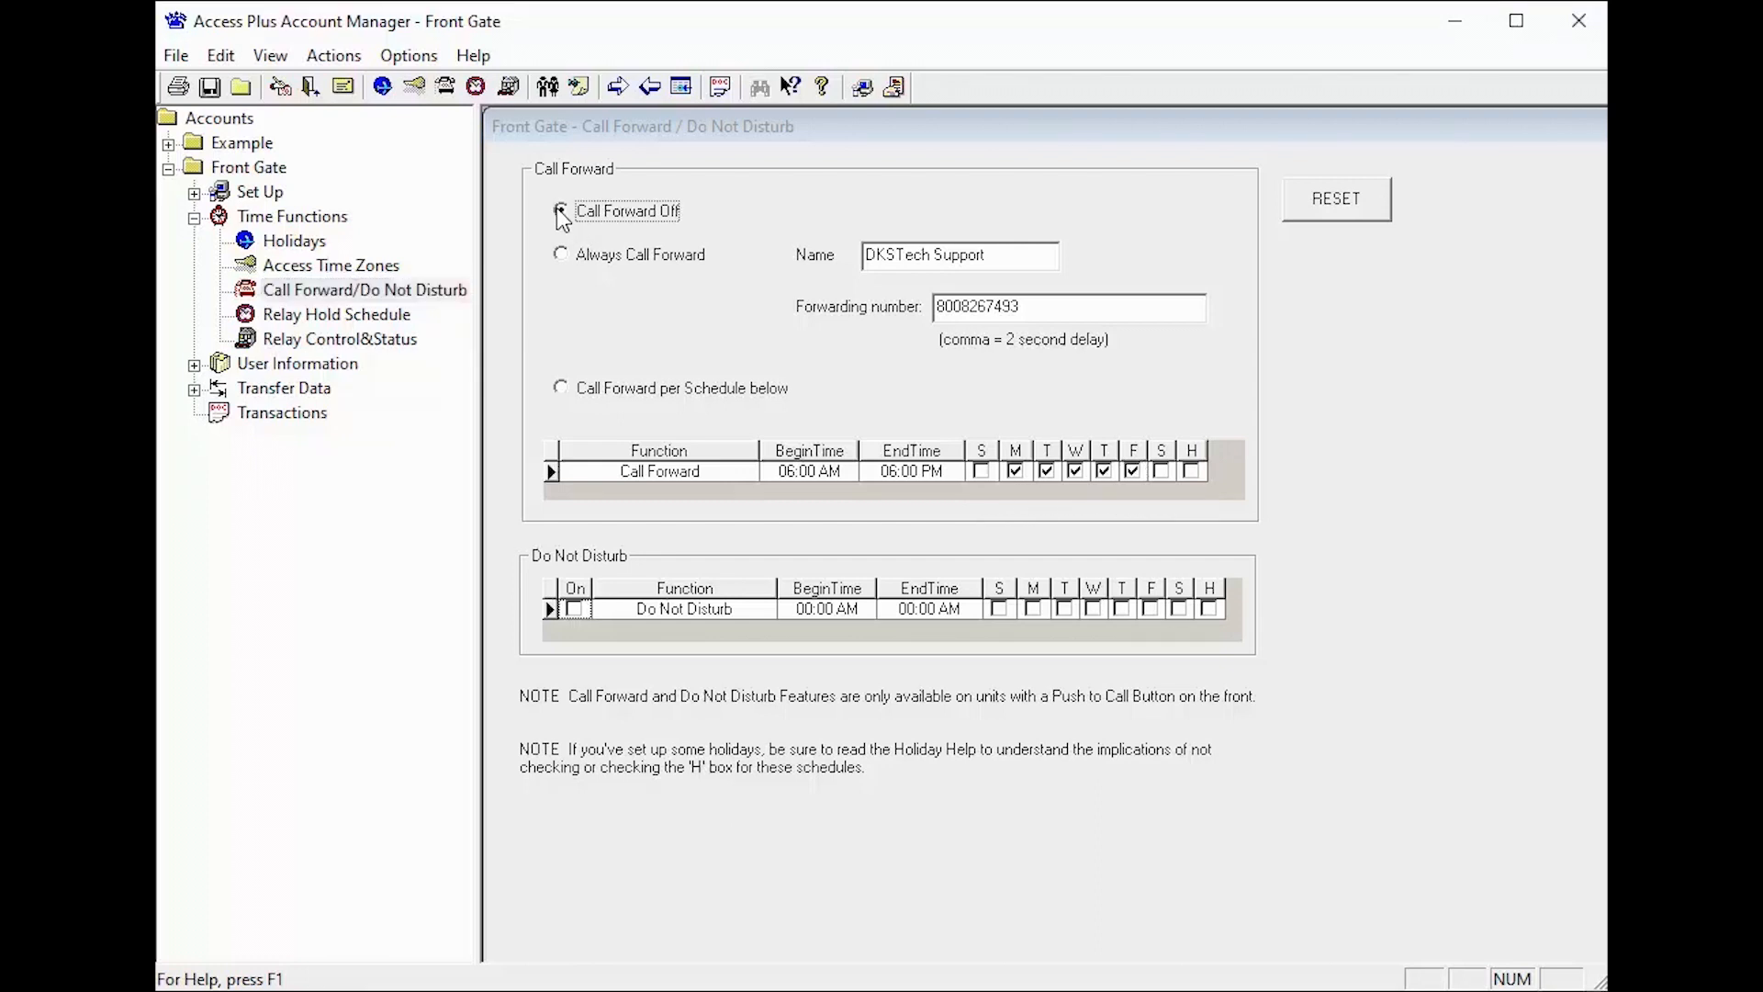
{"action": "left_click", "coordinate": [562, 253]}
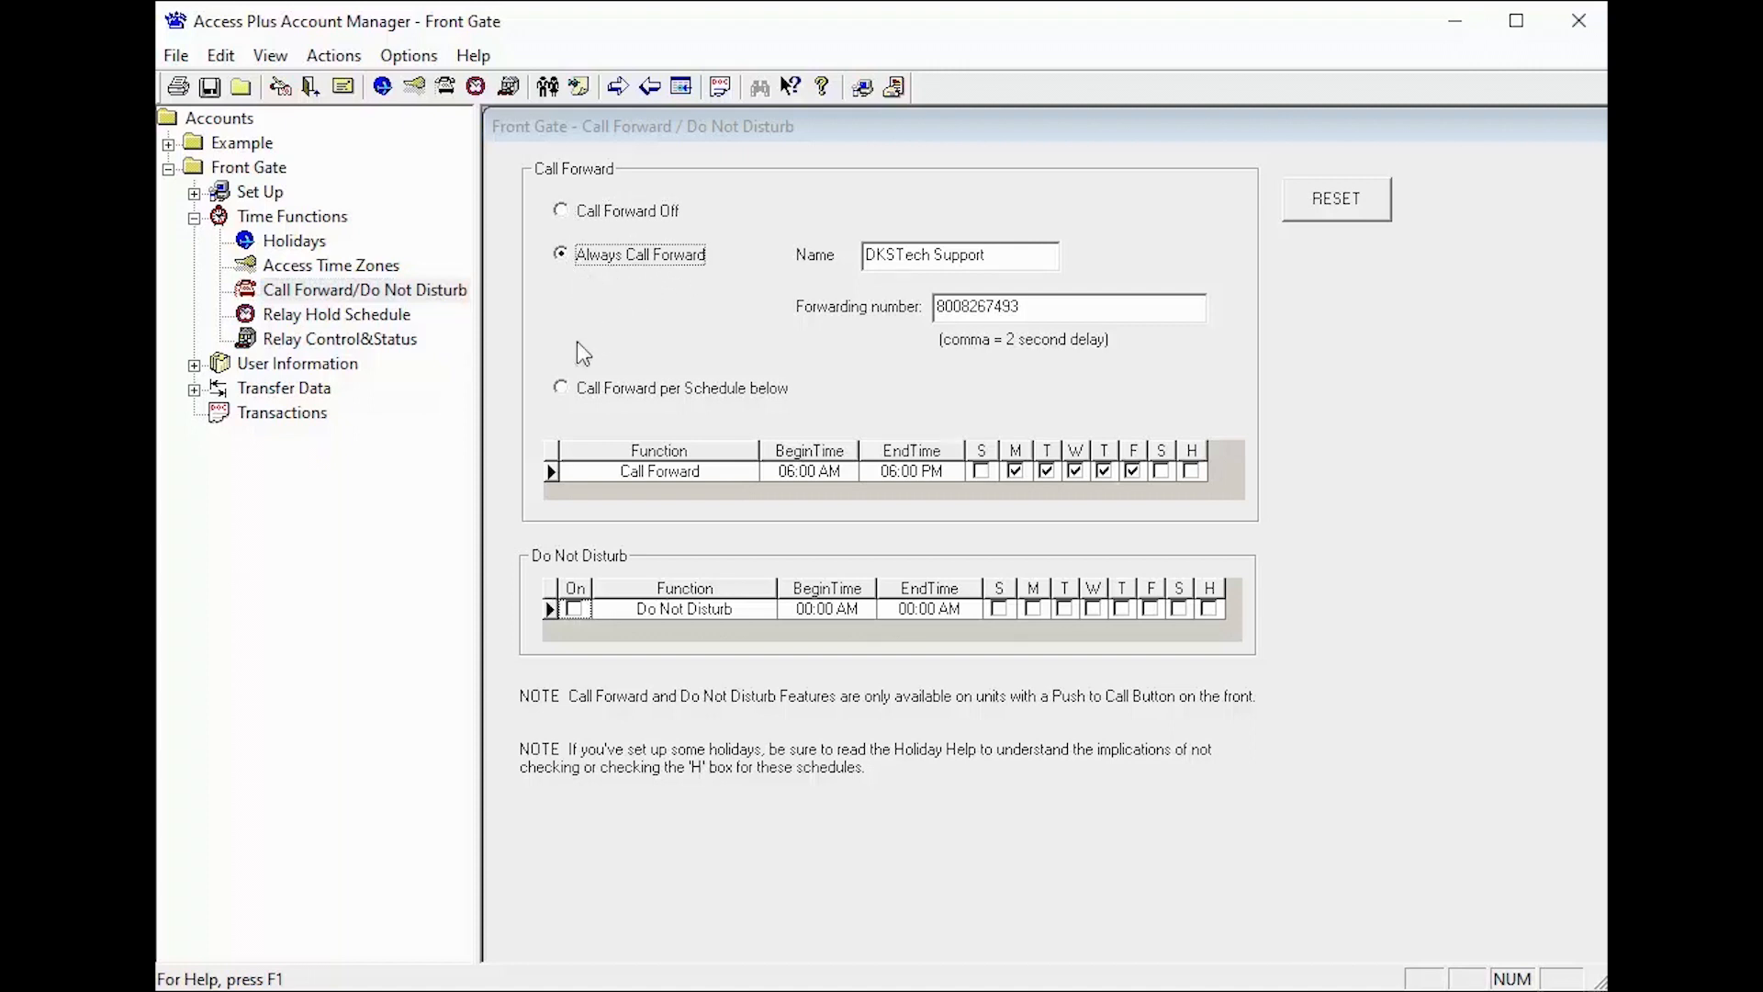
{"action": "left_click", "coordinate": [560, 388]}
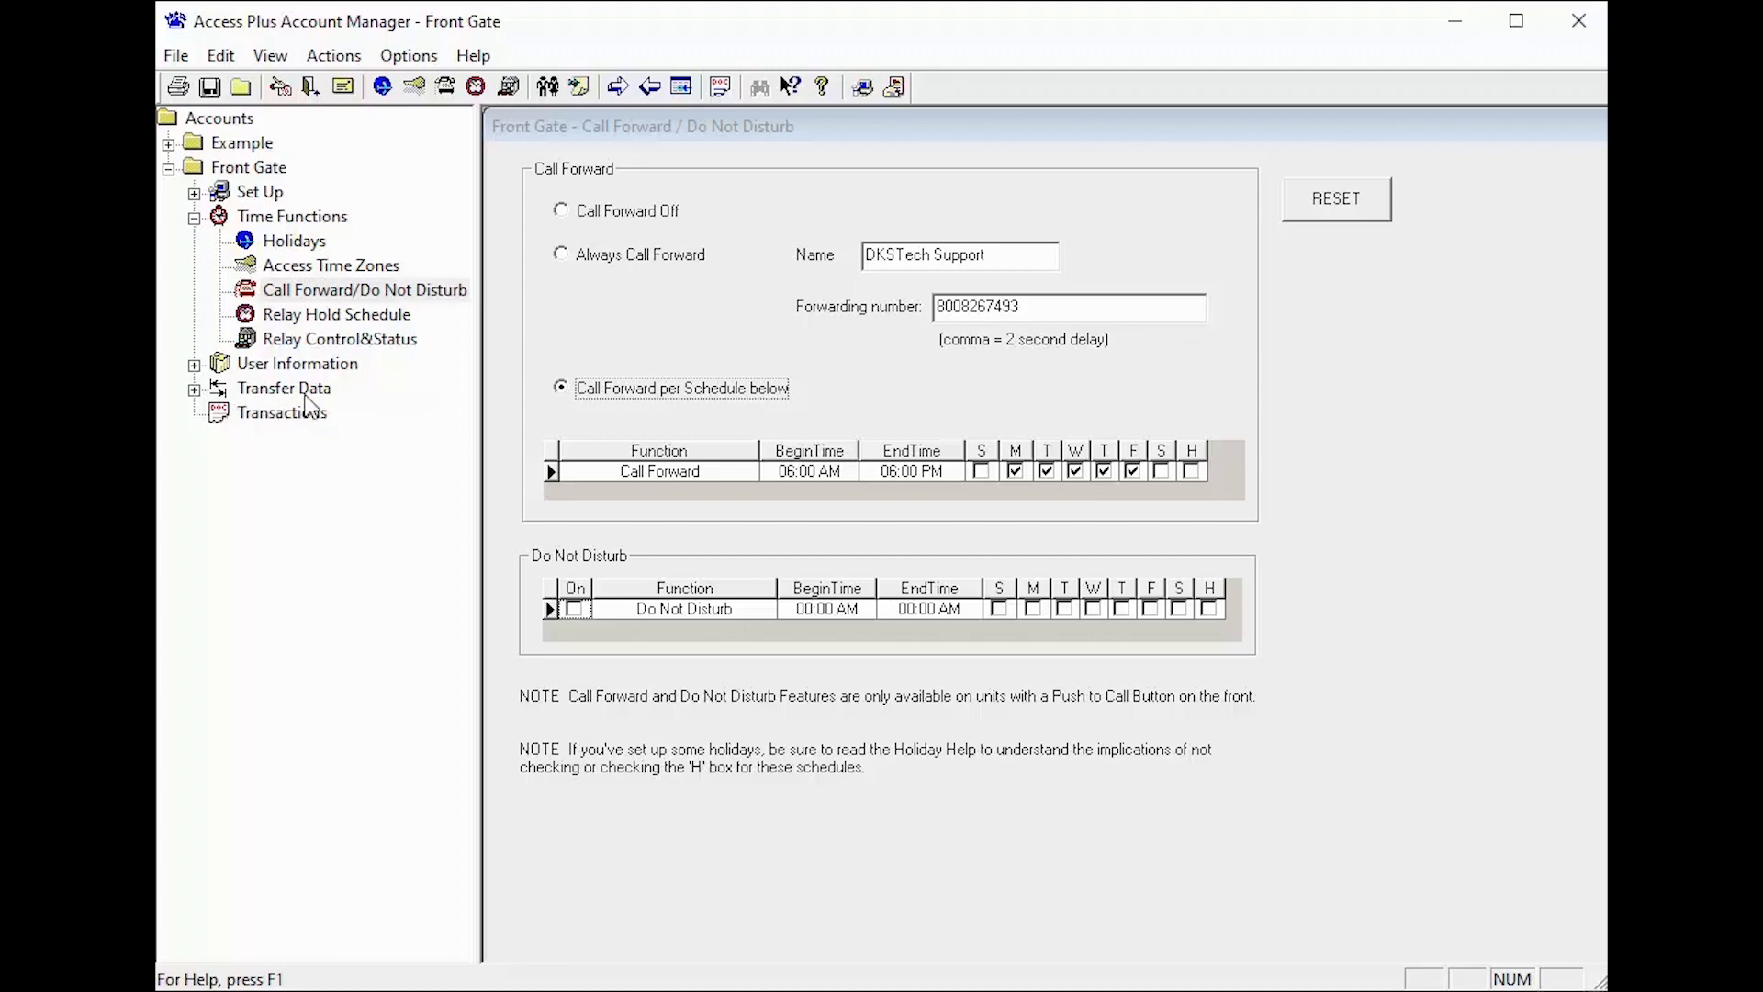
{"action": "left_click", "coordinate": [197, 388]}
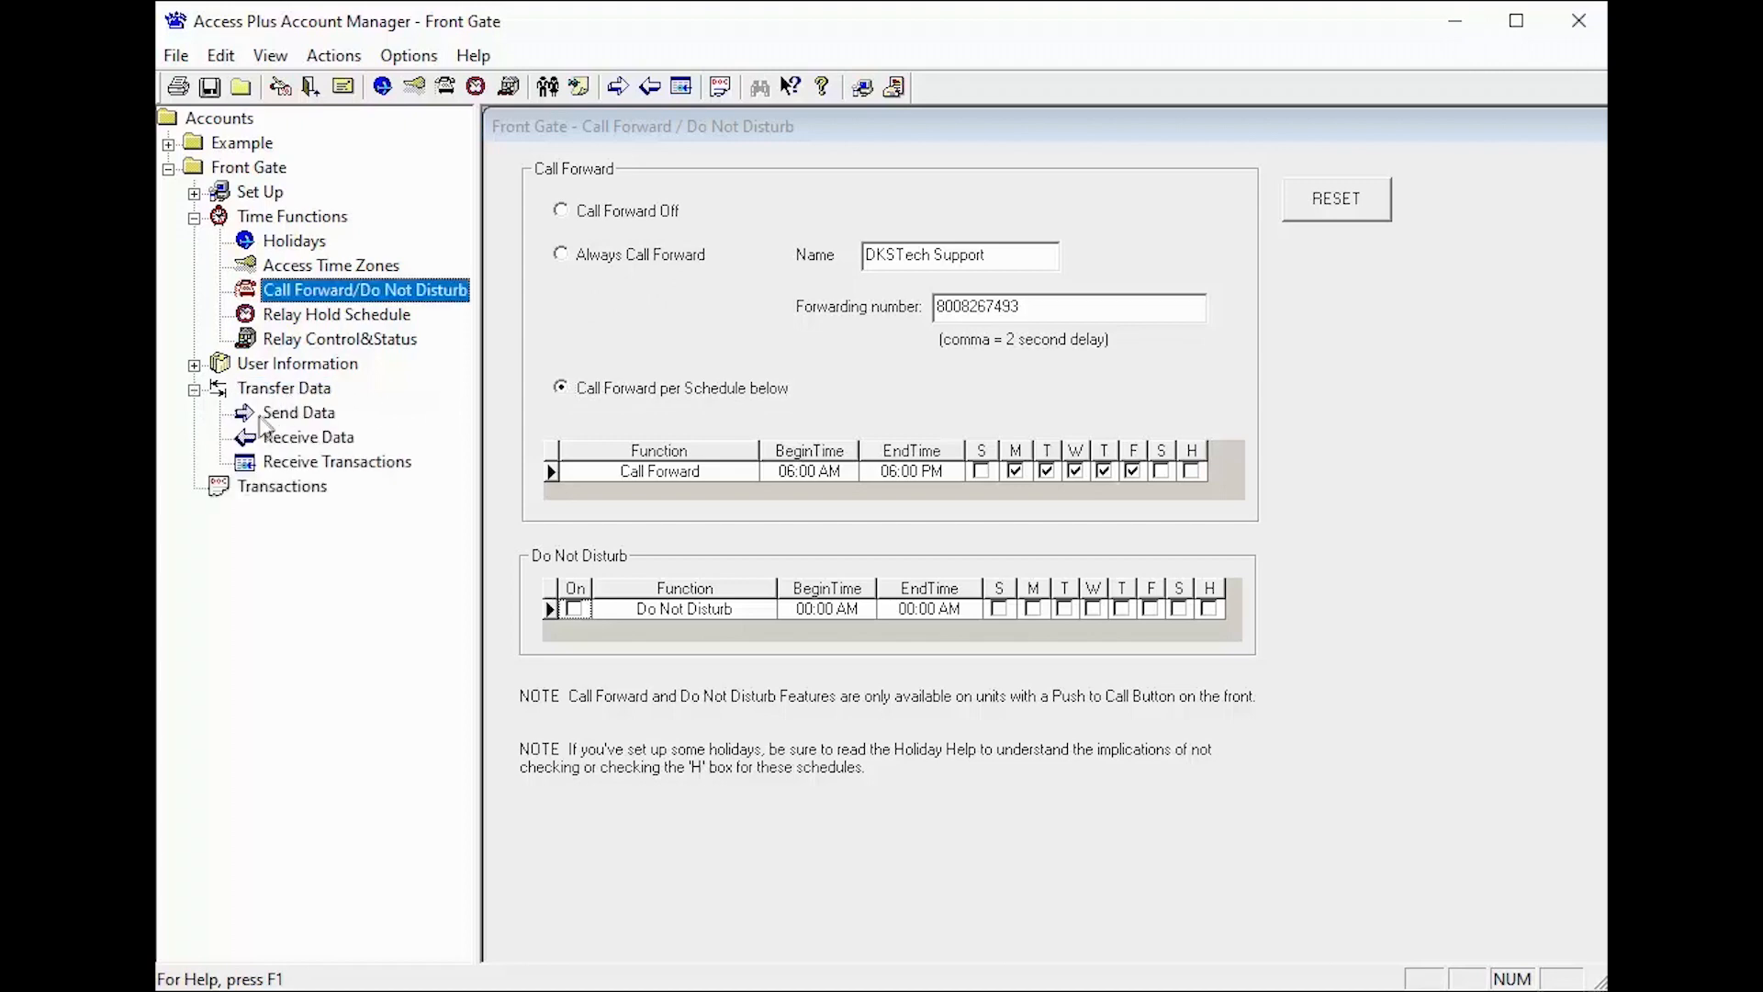
- Send the Front Gate data to the unit and get a SUCCESSFUL status with zero errors
{"action": "left_click", "coordinate": [300, 411]}
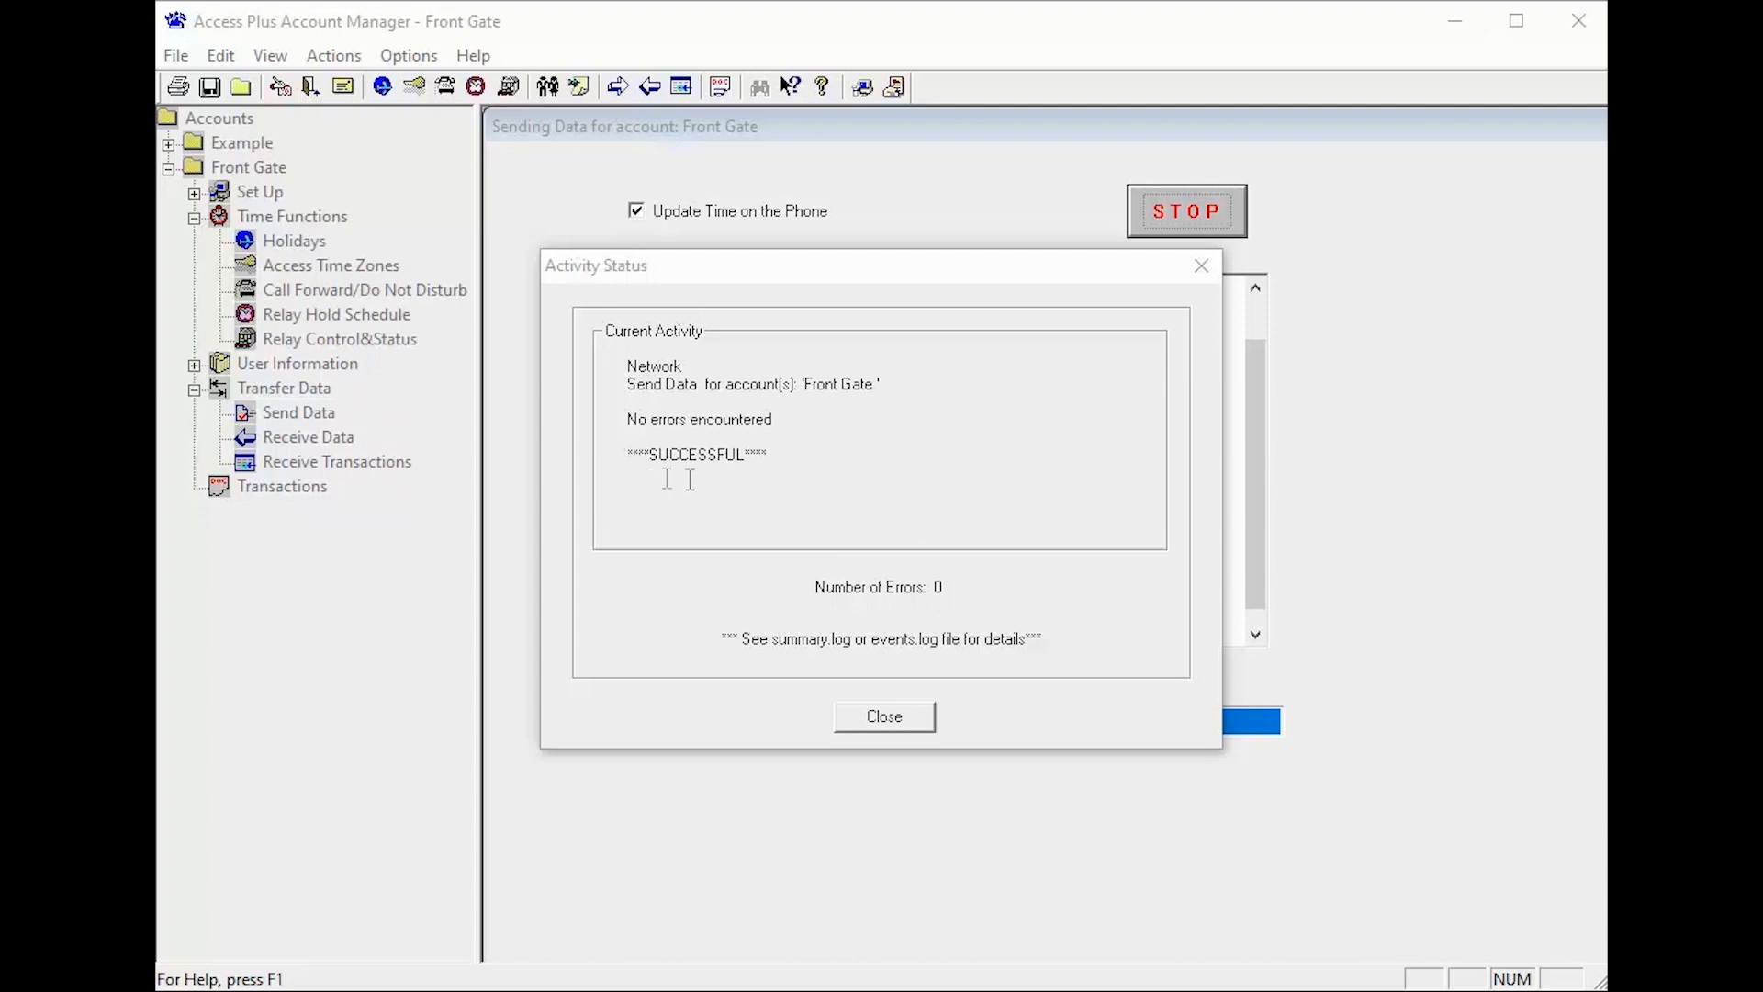
{"action": "mouse_move", "coordinate": [689, 485]}
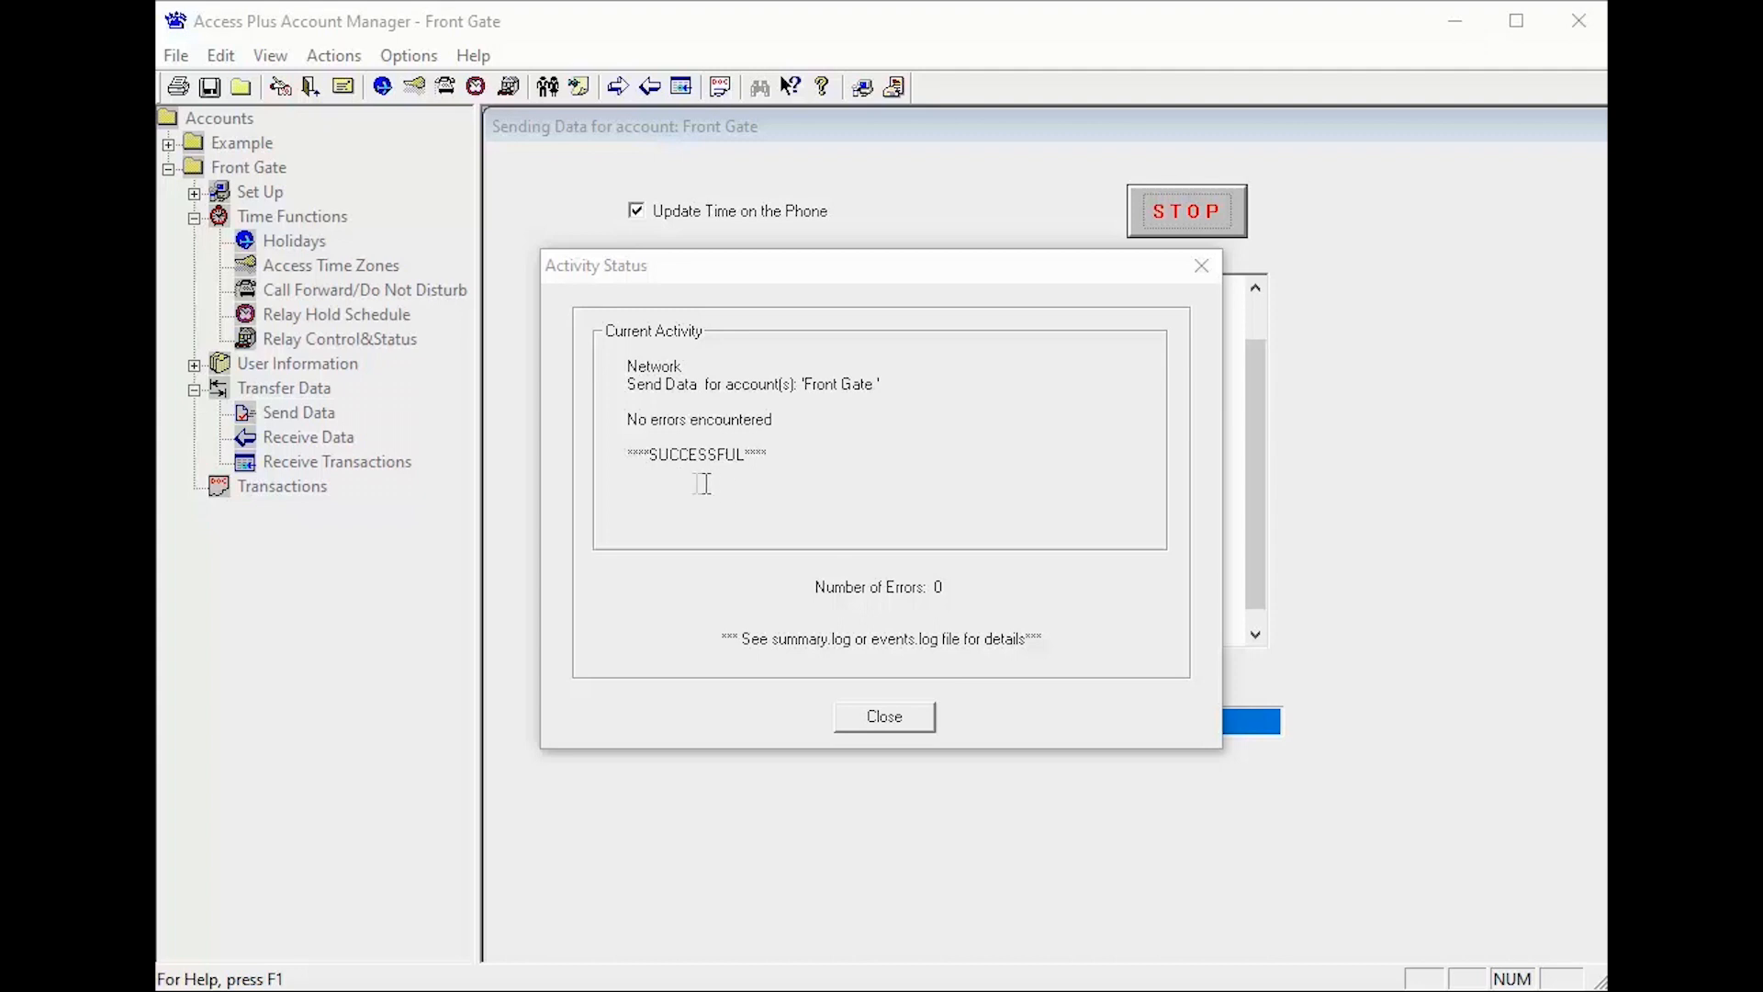
{"action": "mouse_move", "coordinate": [718, 483]}
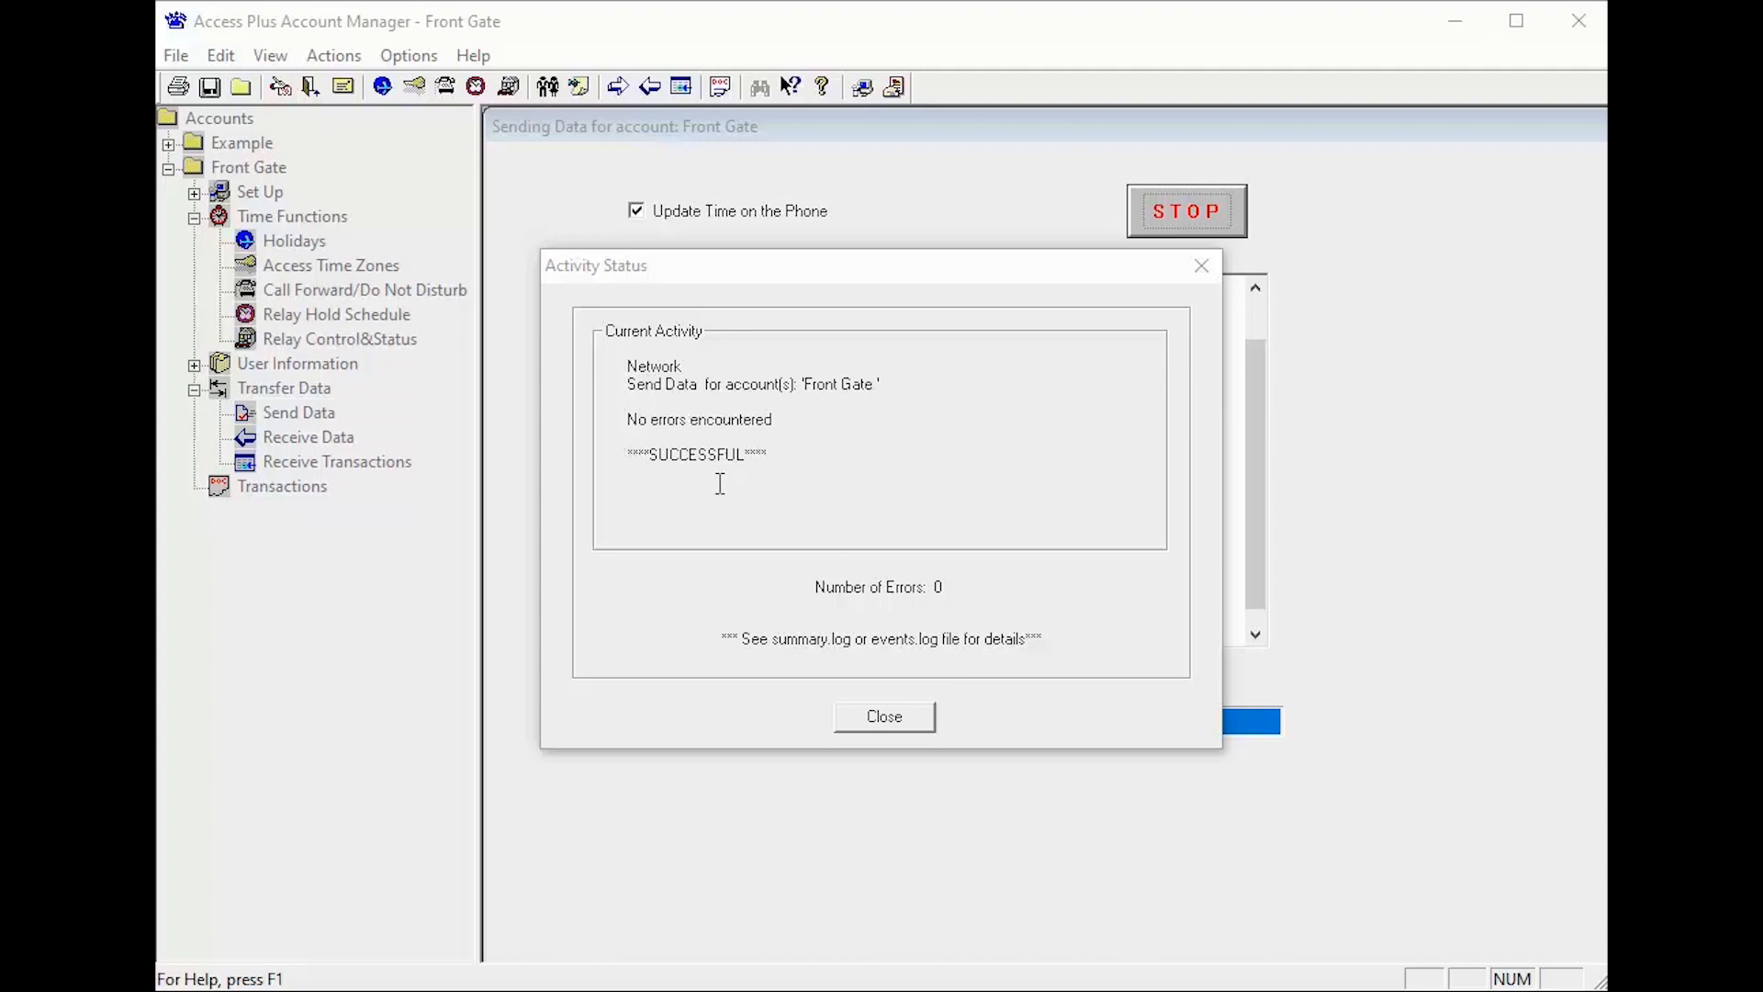